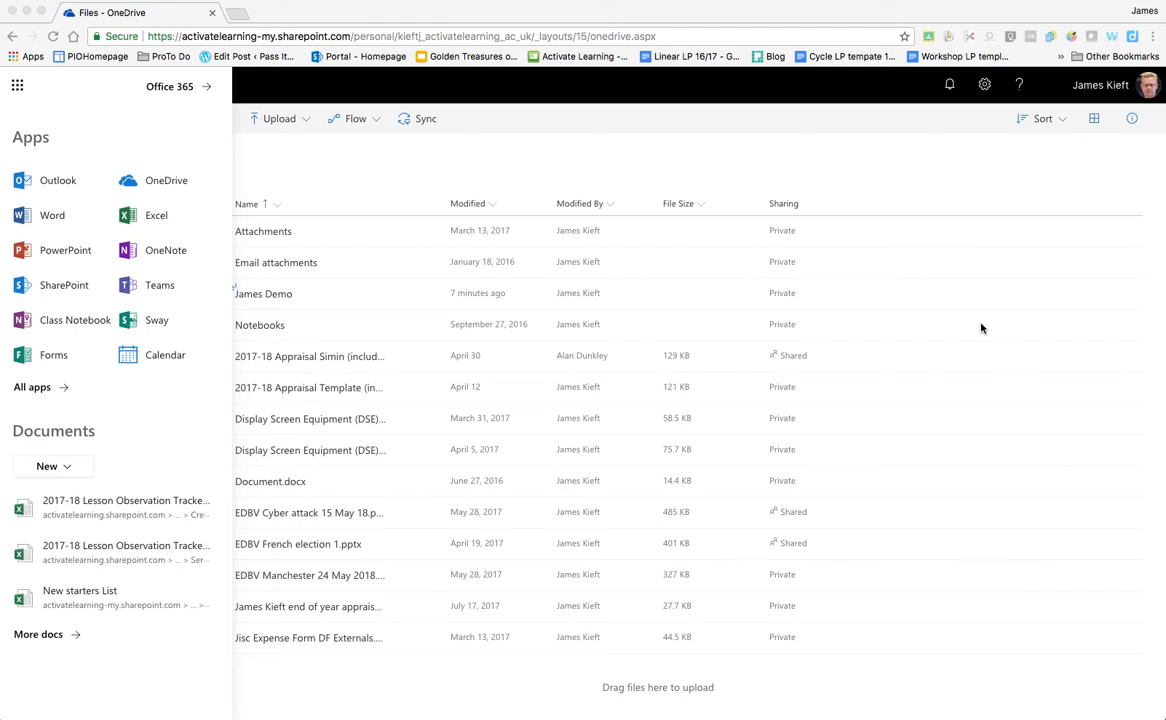
pyautogui.moveTo(44, 148)
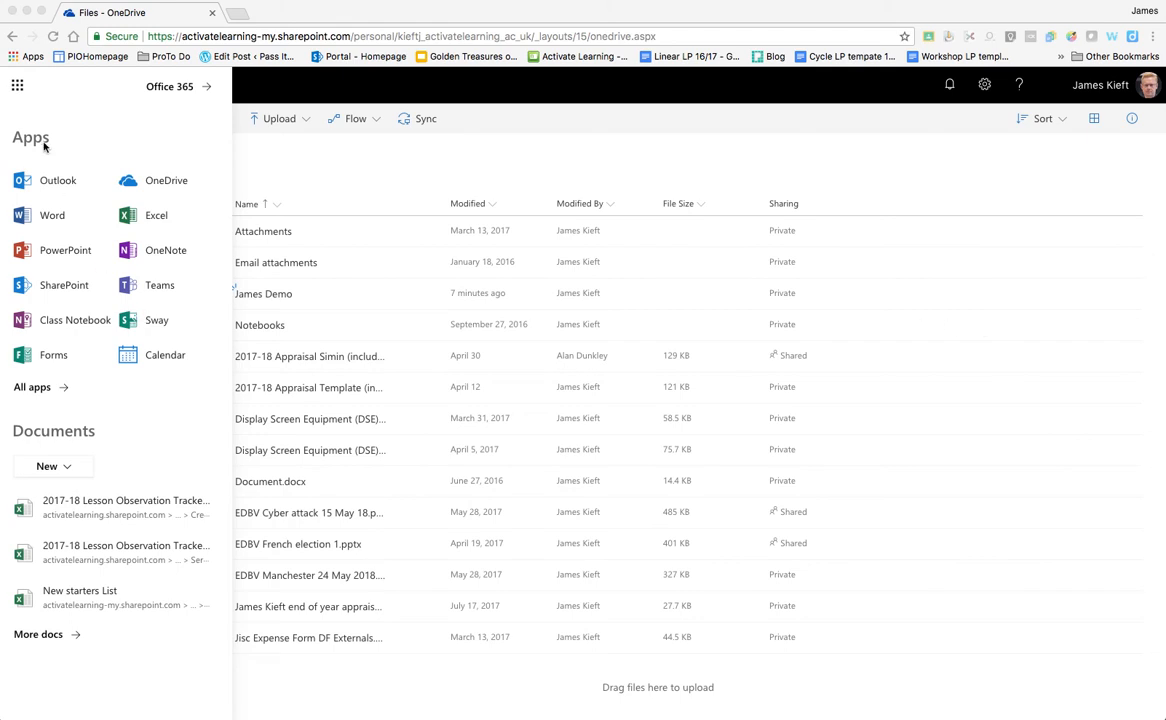
pyautogui.moveTo(16, 90)
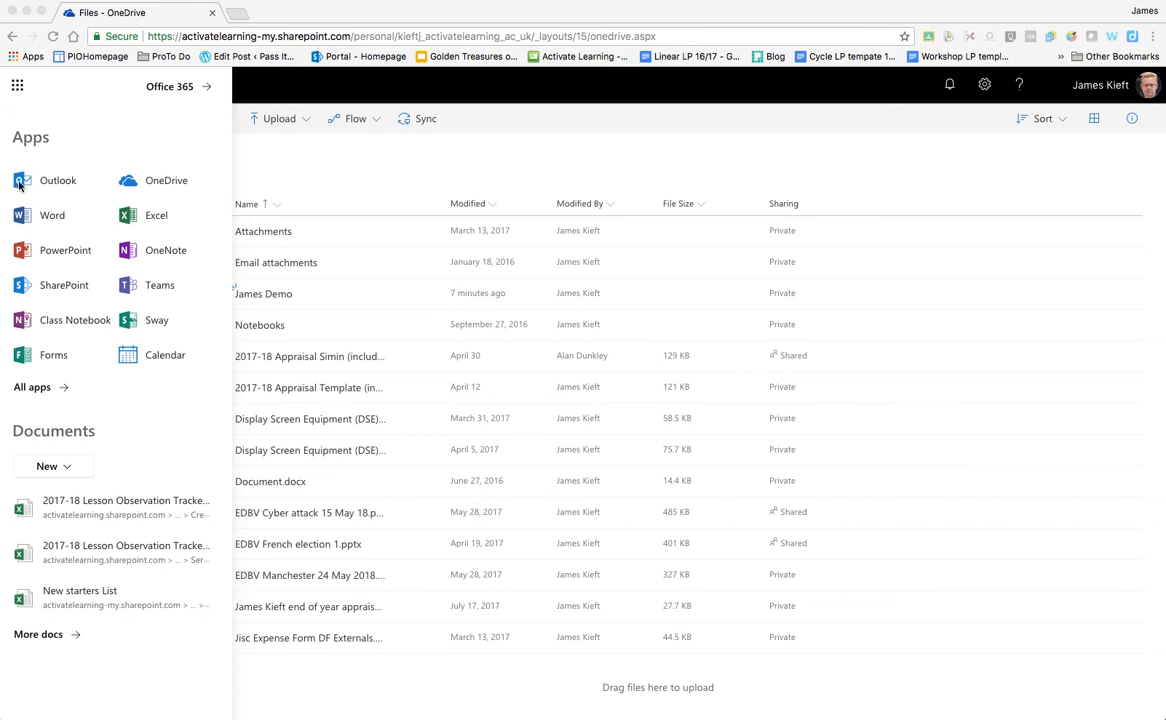
pyautogui.moveTo(144, 192)
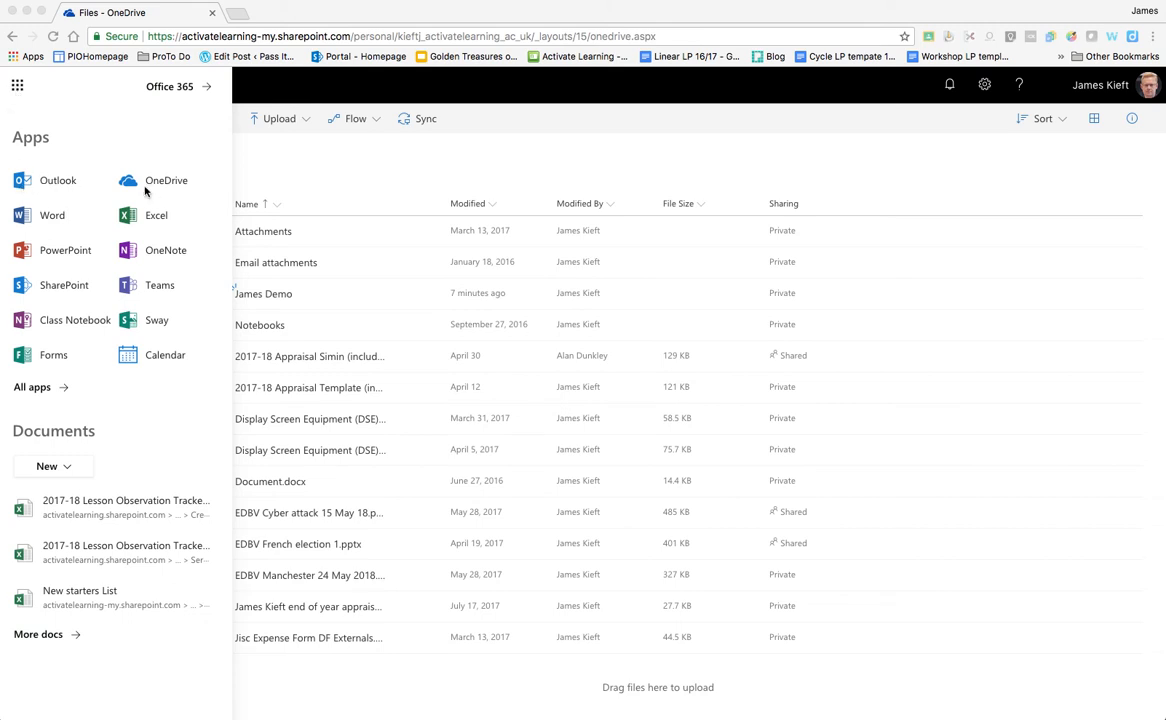
pyautogui.moveTo(40, 280)
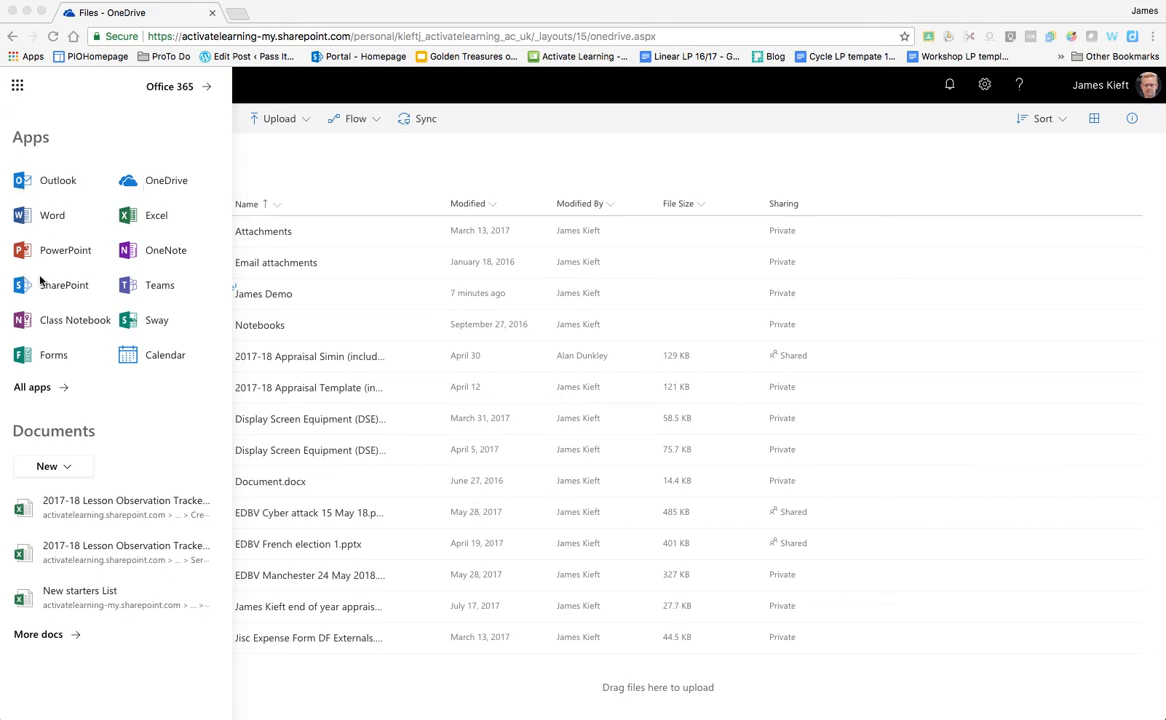
pyautogui.moveTo(360, 156)
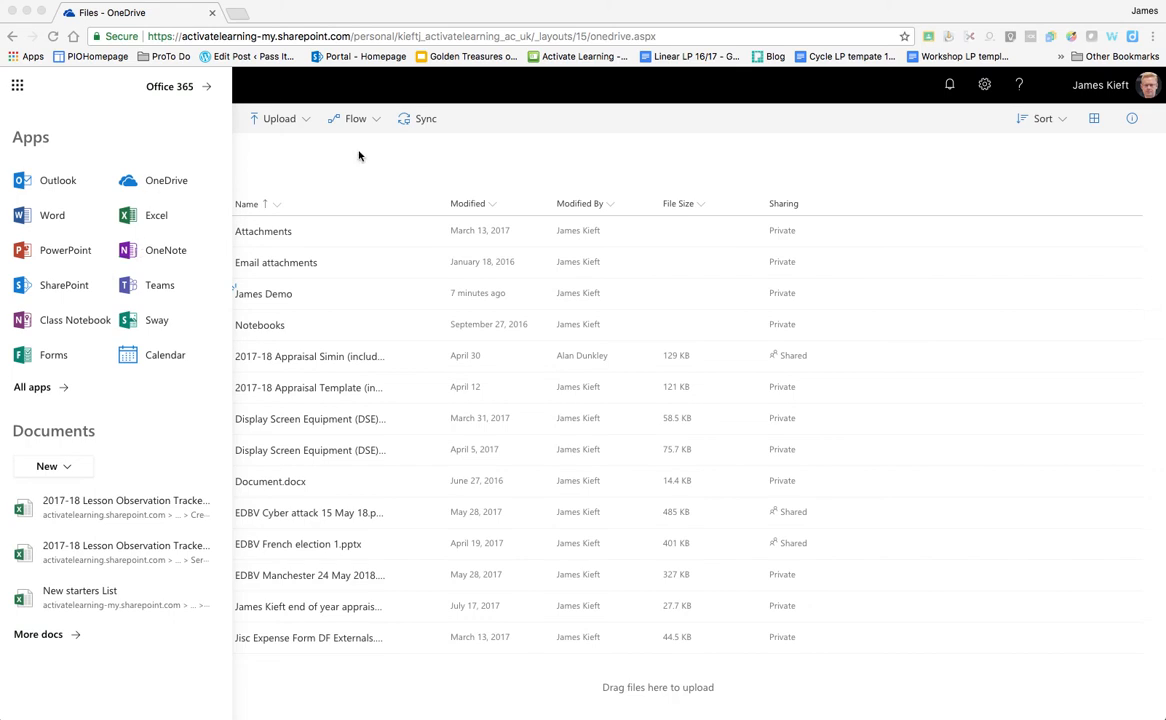
# Dismiss the Office 365 app launcher to reveal the full Files list of folders and documents.
pyautogui.click(16, 84)
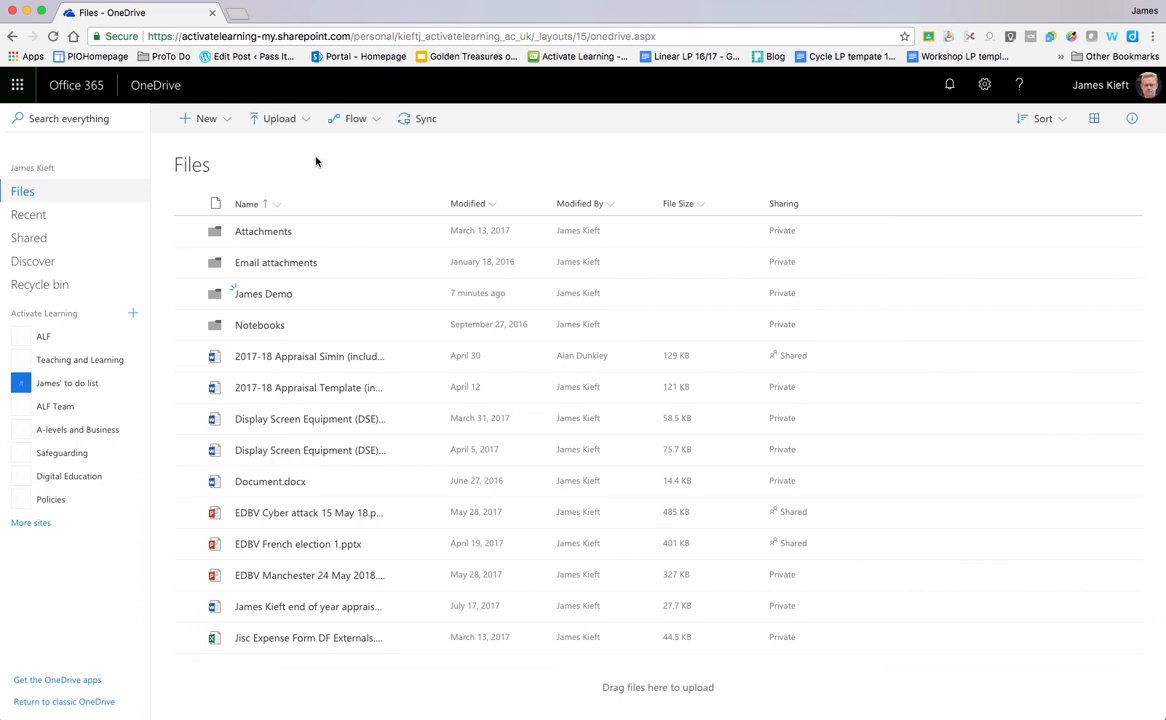
pyautogui.moveTo(296, 164)
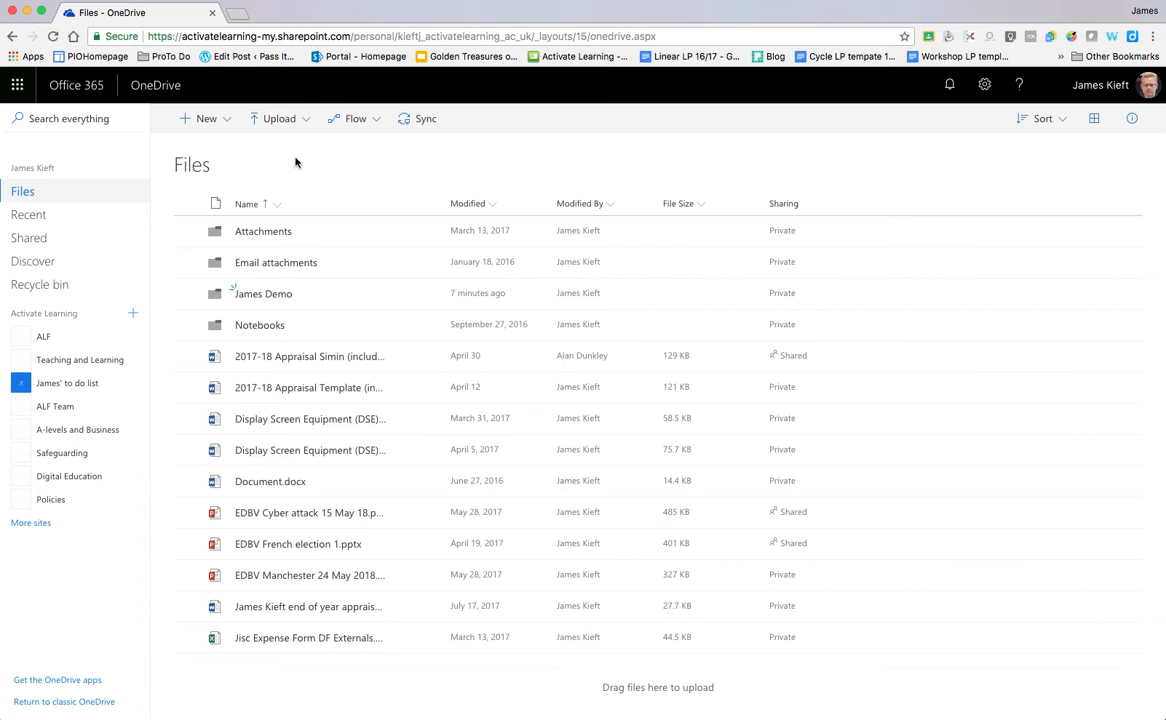
pyautogui.moveTo(56, 410)
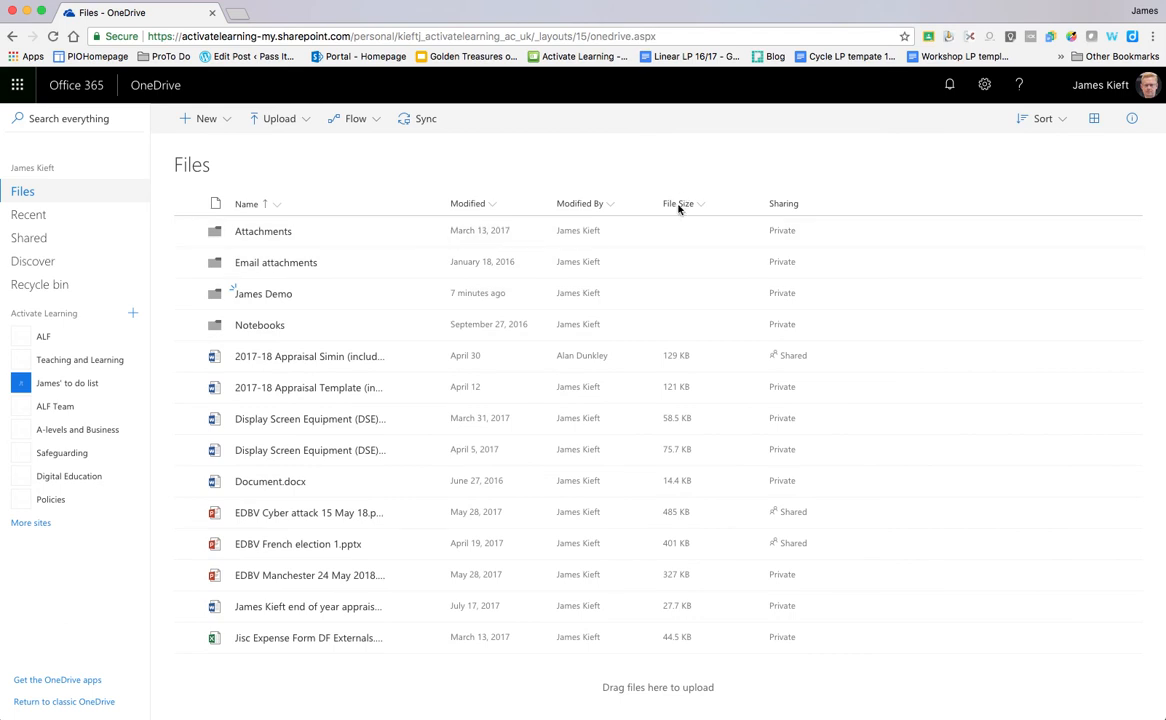
pyautogui.moveTo(470, 204)
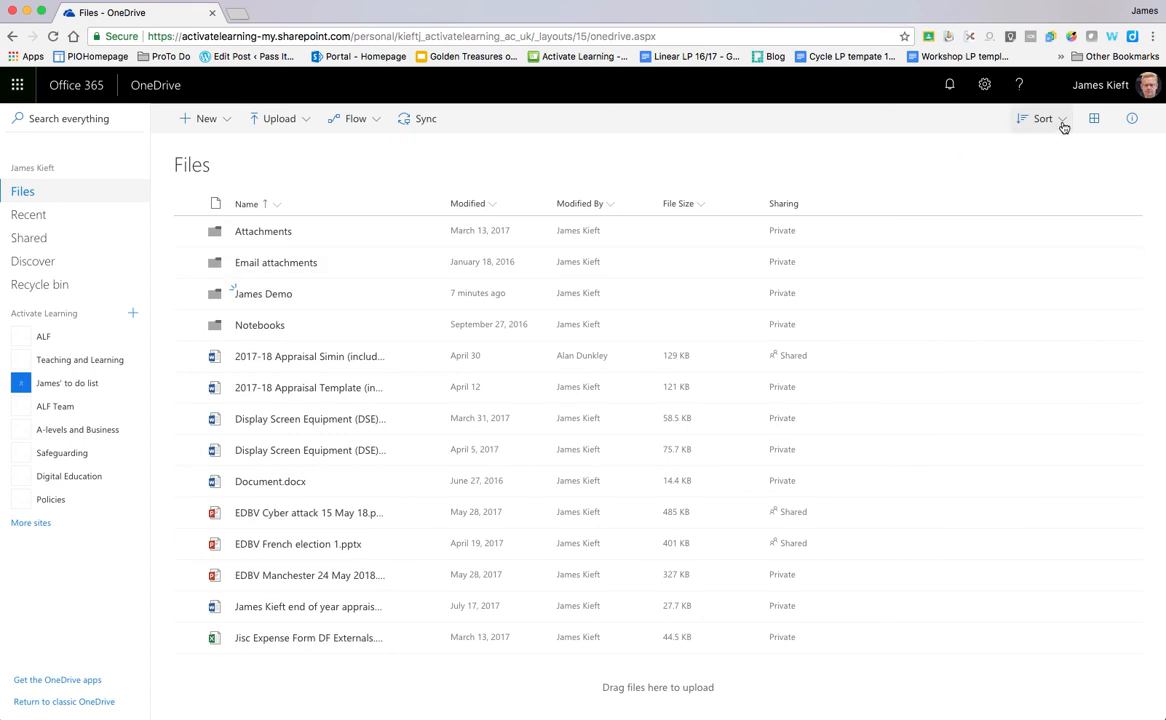
# Switch the Files page from the detailed list to thumbnail Tiles view.
pyautogui.click(1044, 118)
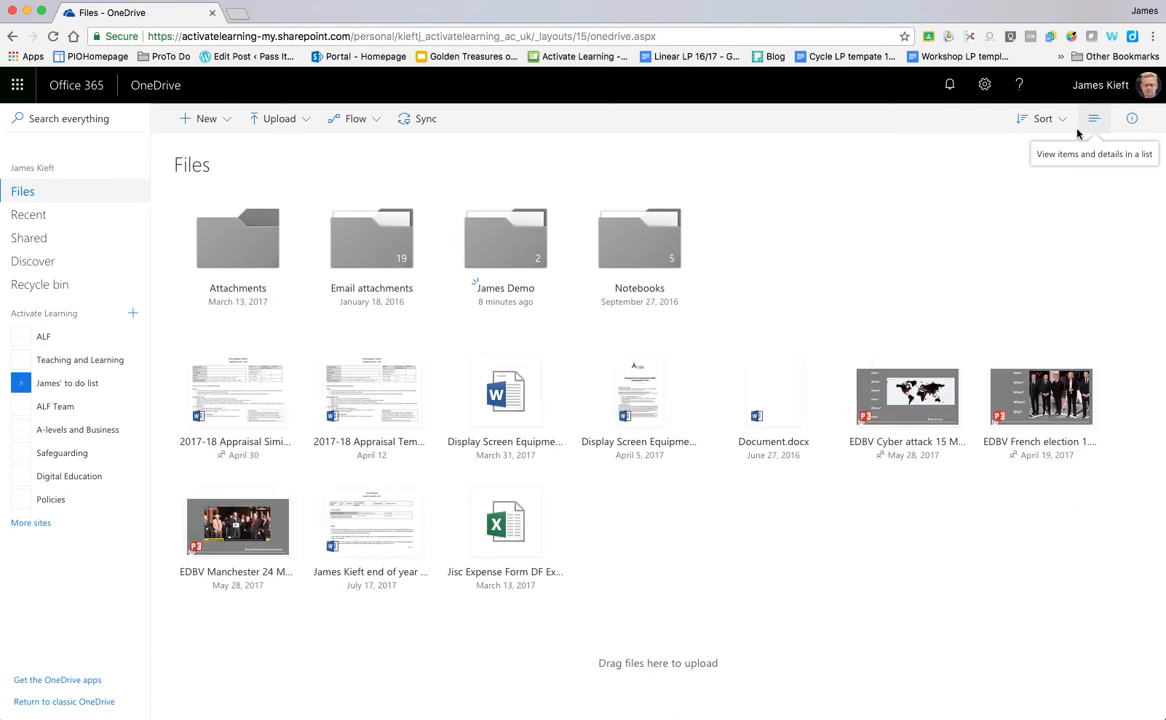
pyautogui.moveTo(910, 256)
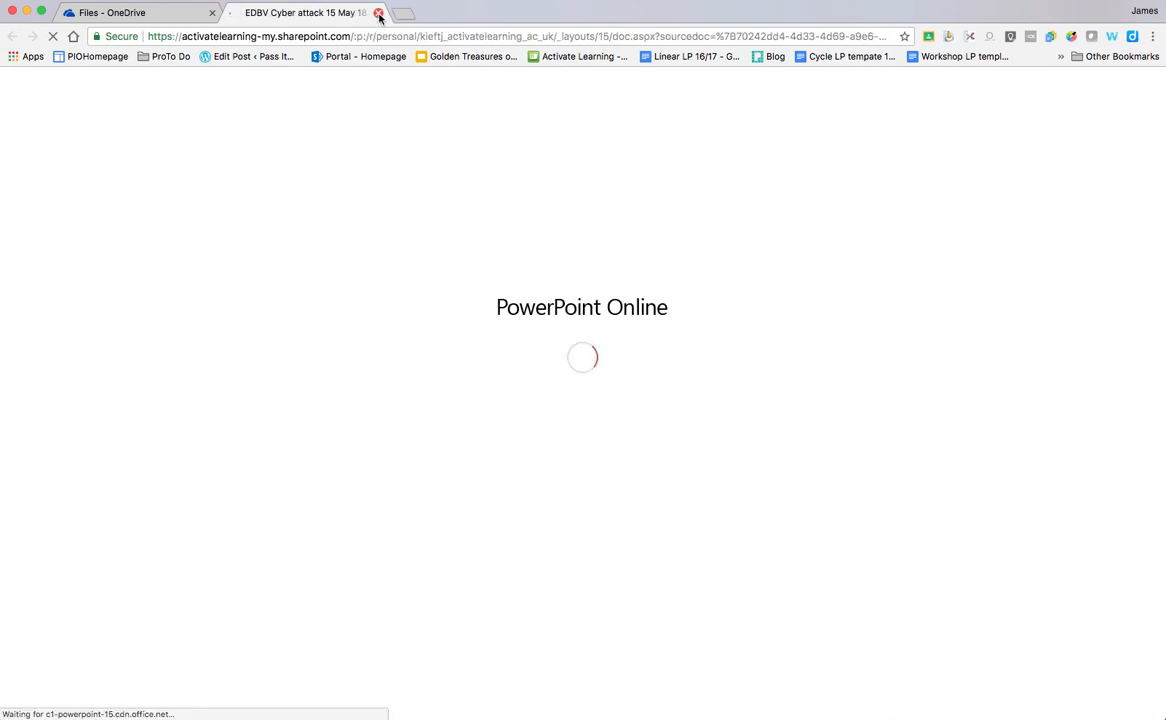
# Leave PowerPoint Online and show the details pane for the EDBV Cyber attack presentation.
pyautogui.click(380, 12)
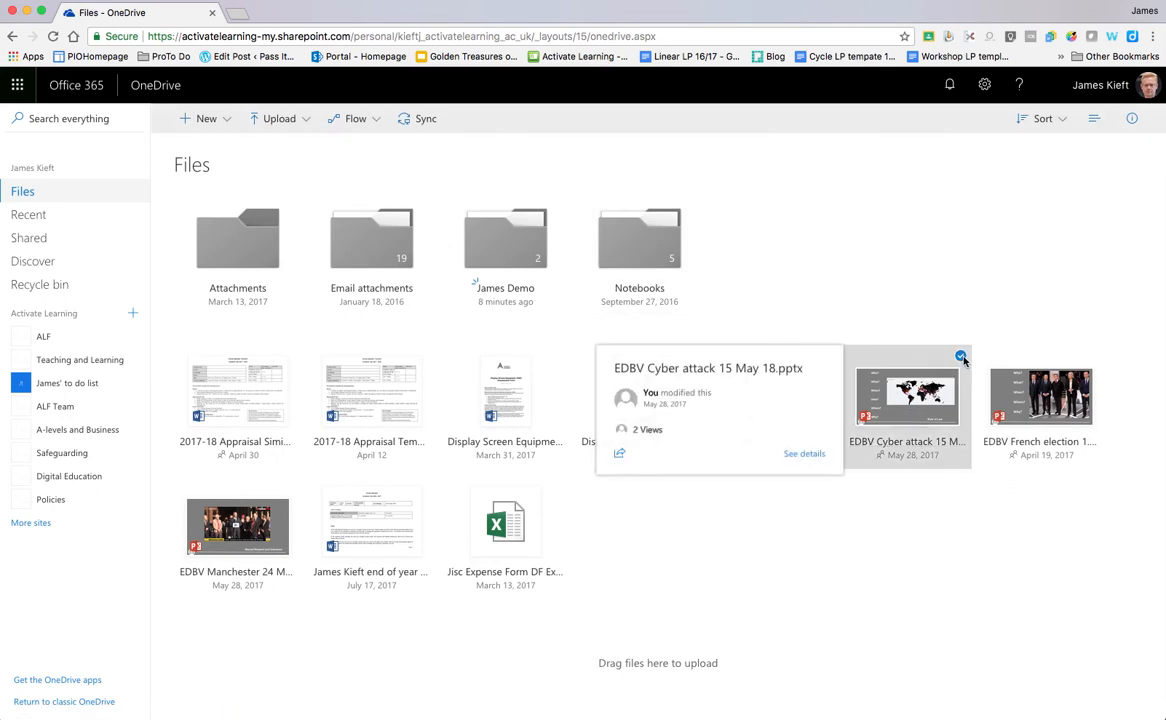
pyautogui.click(960, 356)
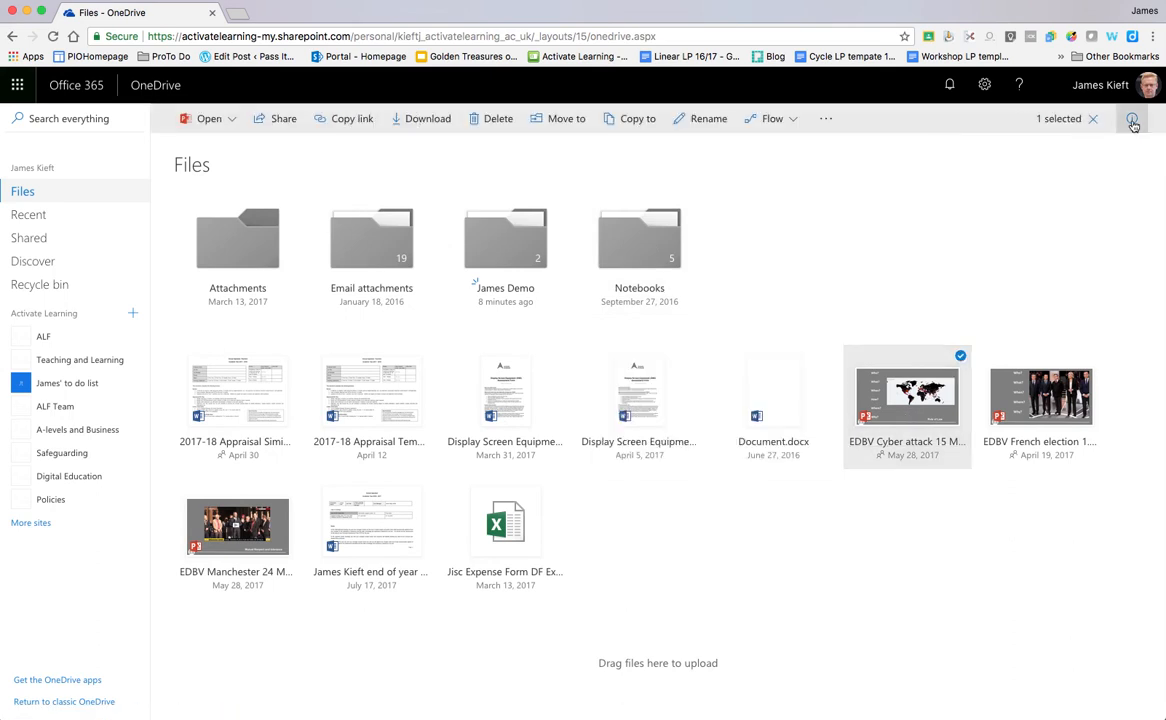
pyautogui.click(1132, 118)
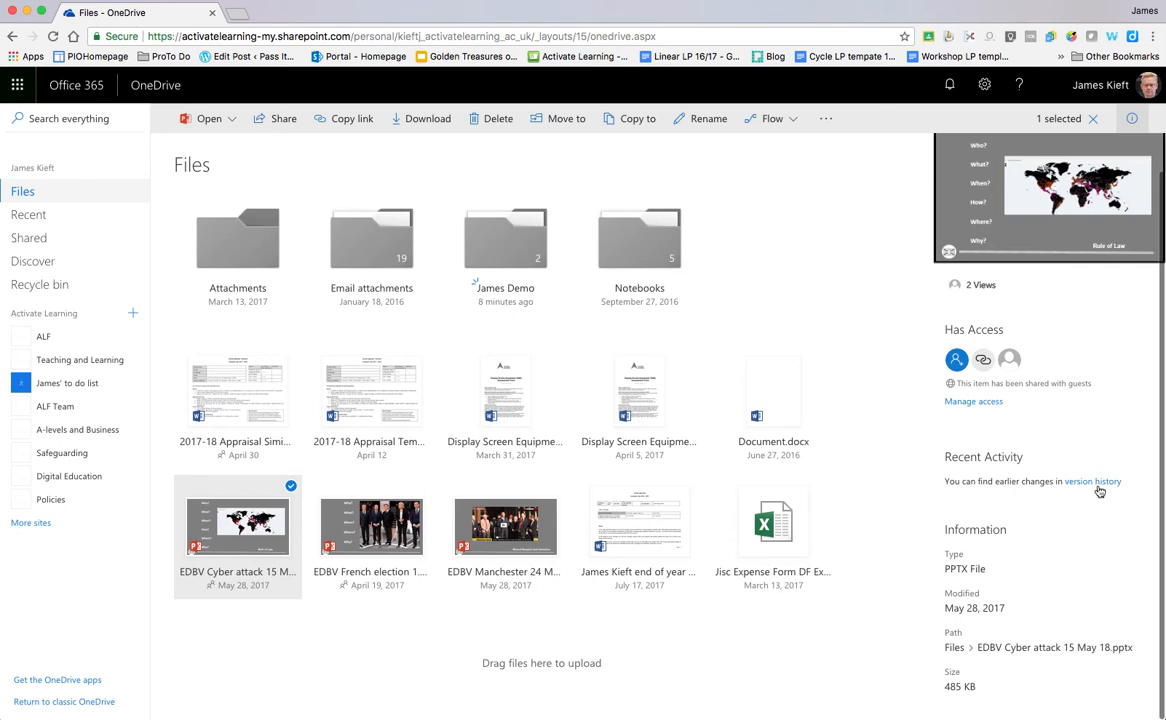
pyautogui.moveTo(984, 562)
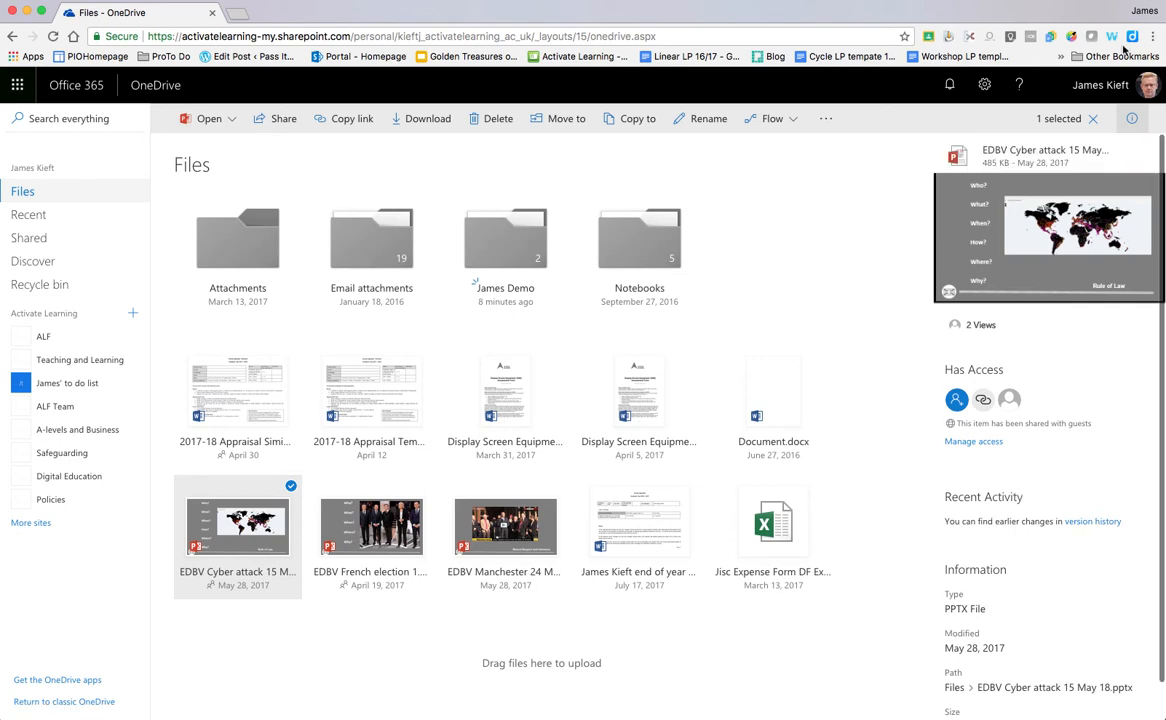
# Hide the details pane, keeping the EDBV Cyber attack presentation selected among the tiles.
pyautogui.click(1132, 118)
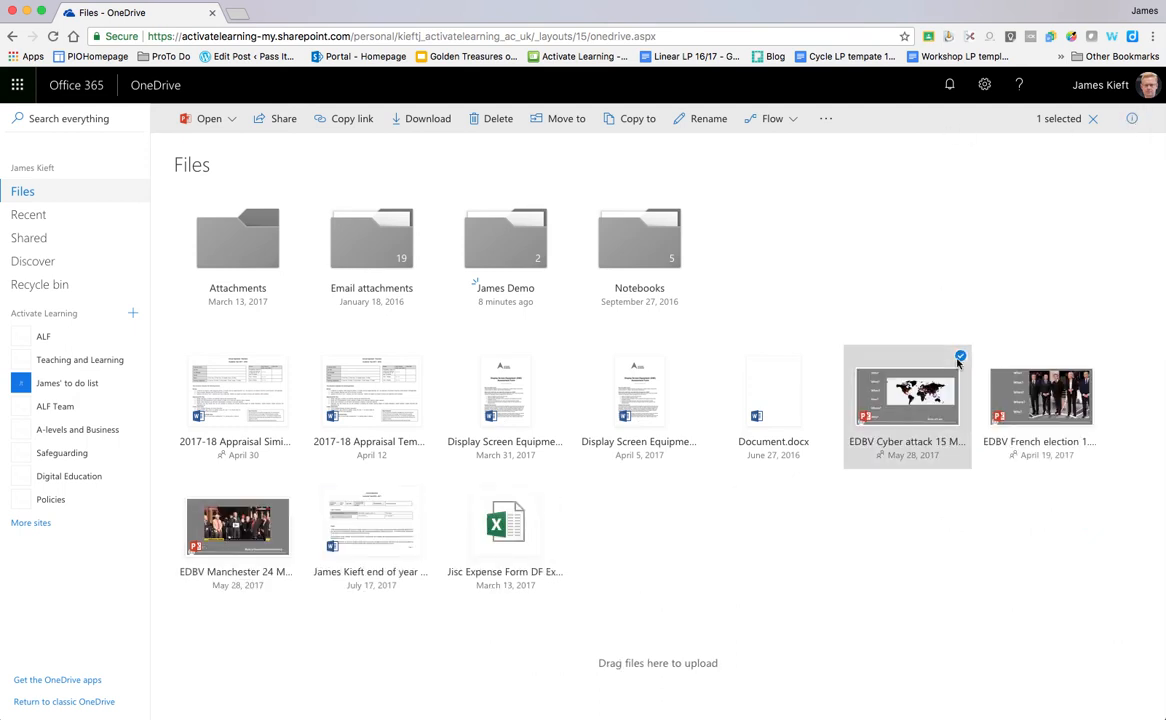
pyautogui.moveTo(964, 328)
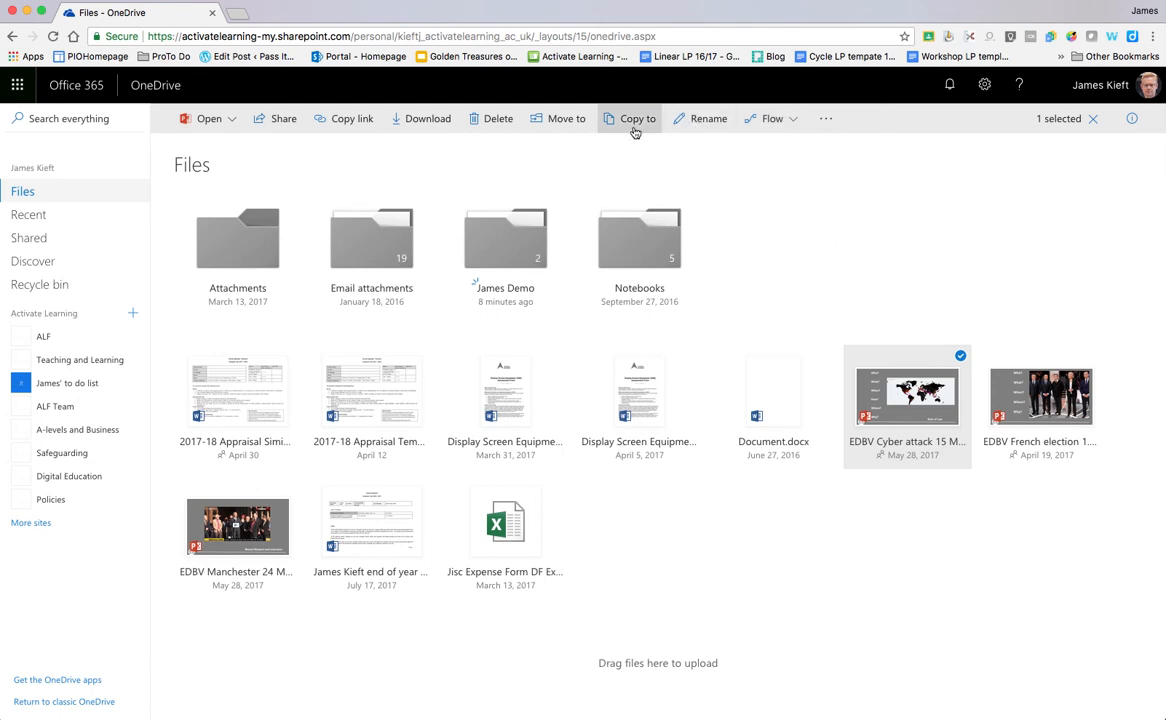
pyautogui.moveTo(556, 118)
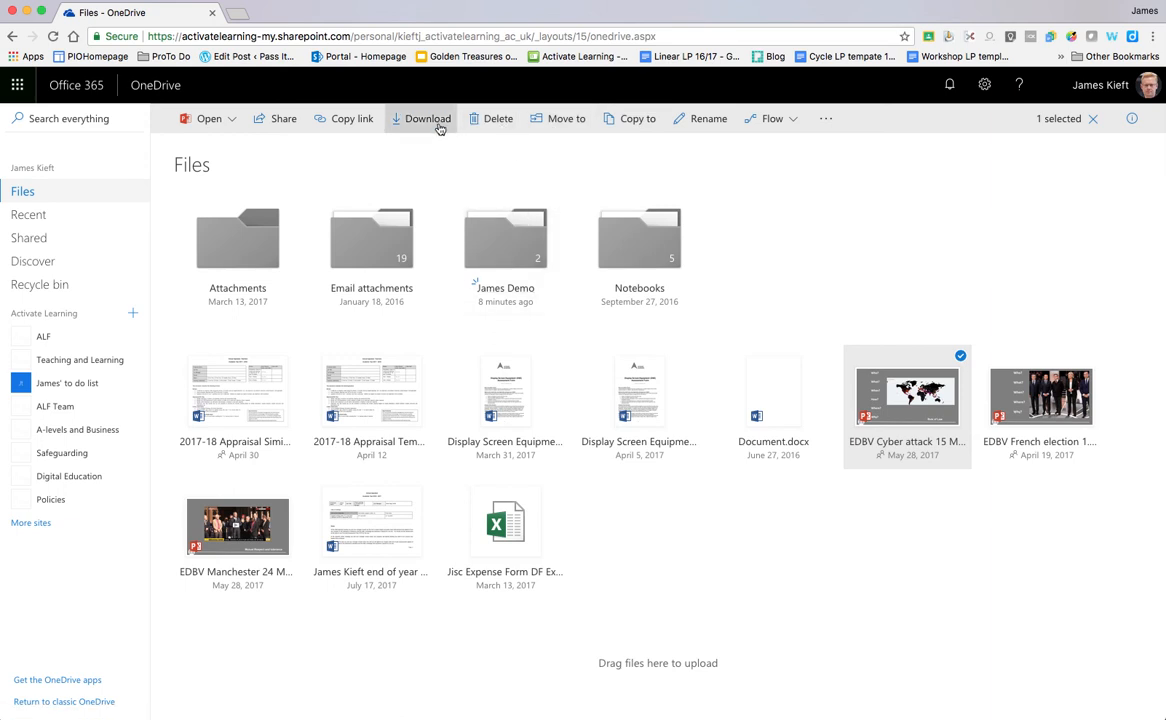
pyautogui.moveTo(350, 118)
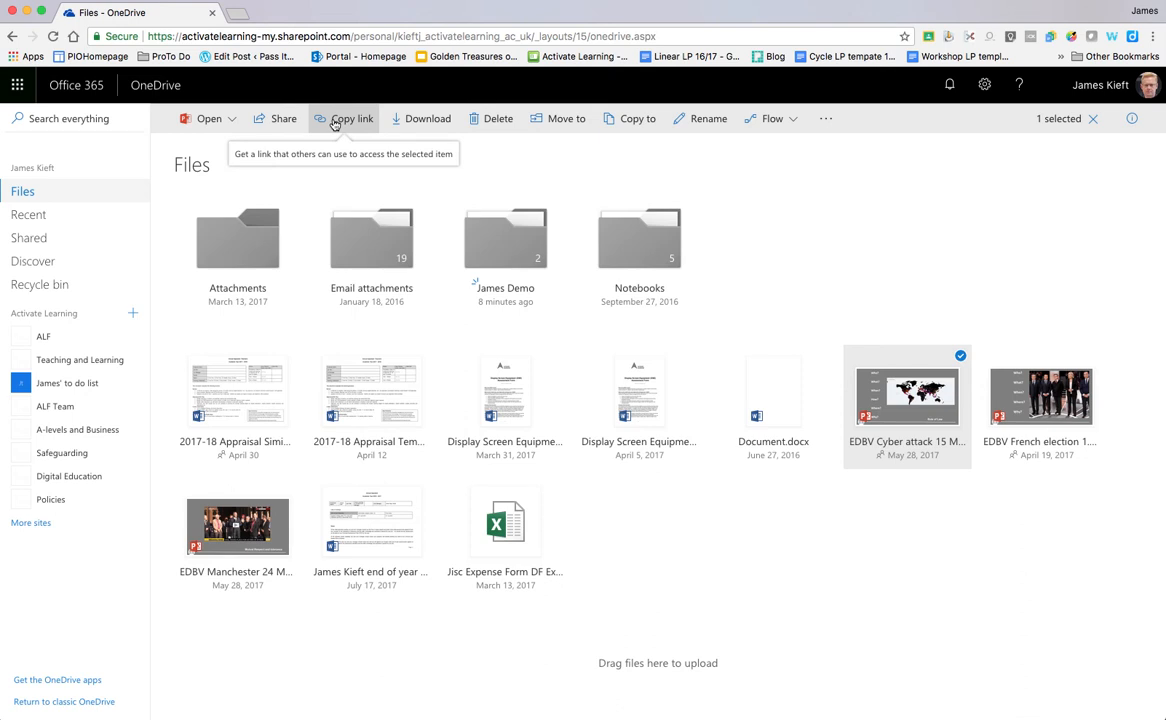
pyautogui.moveTo(284, 118)
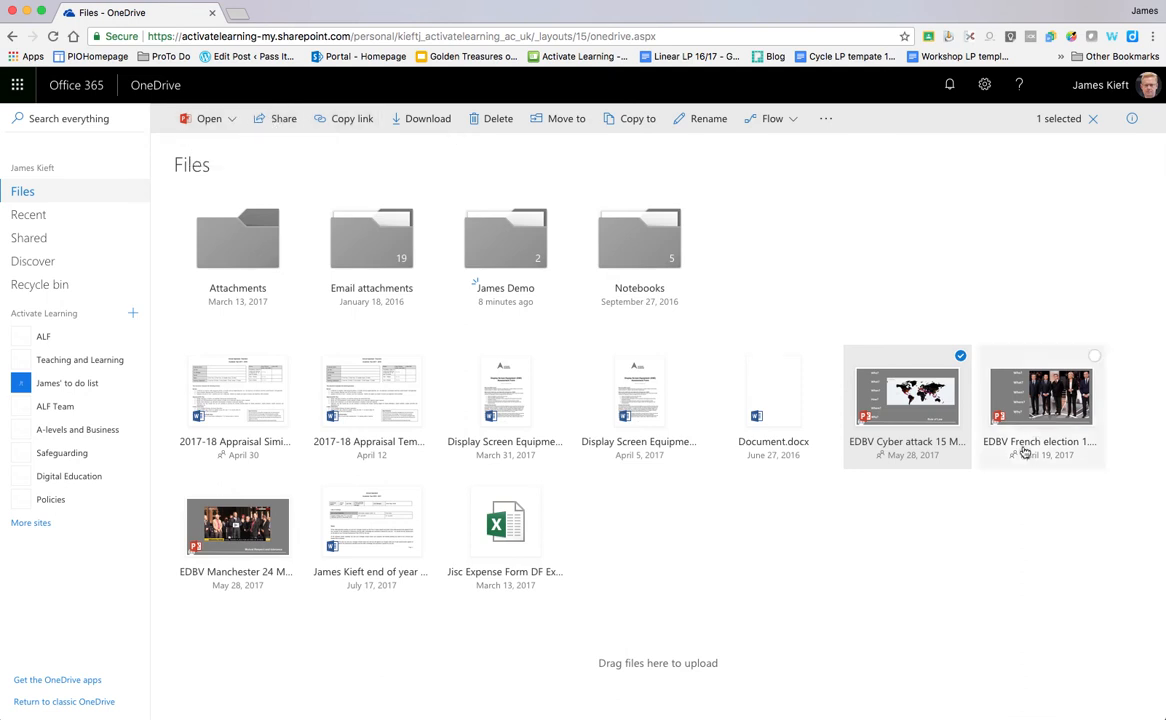
pyautogui.moveTo(904, 396)
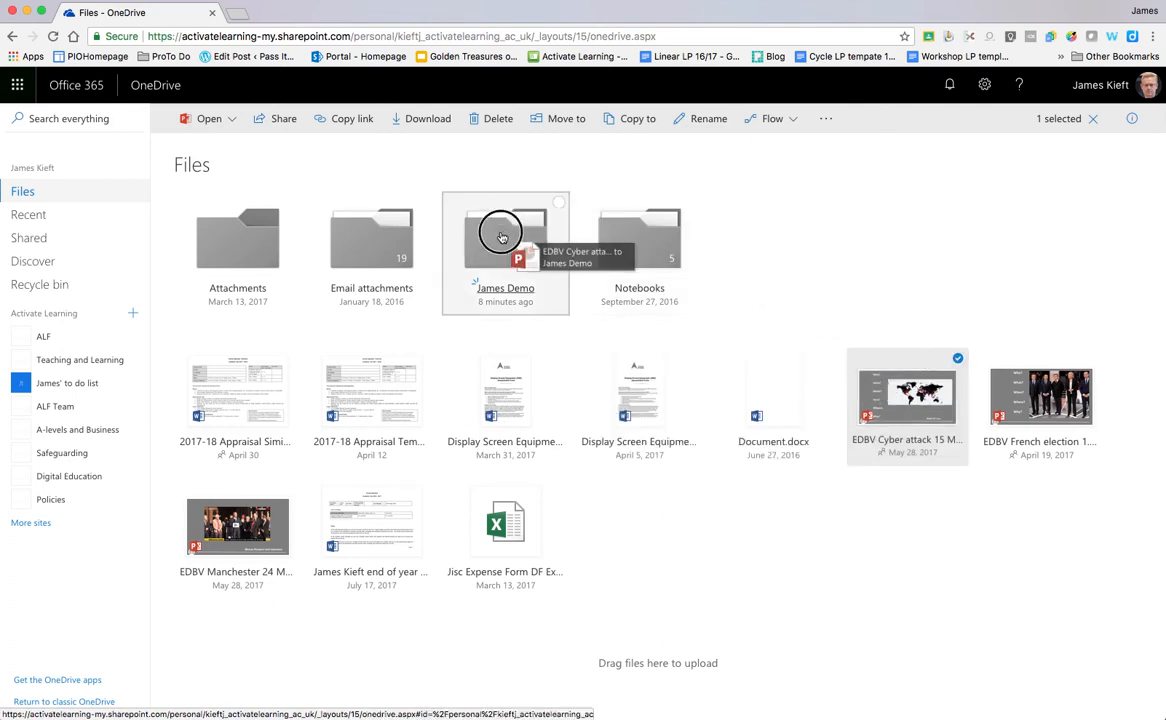
# Drag EDBV Cyber attack into the James Demo folder, check it there, and return to top-level Files.
pyautogui.moveTo(908, 396); pyautogui.dragTo(504, 236)
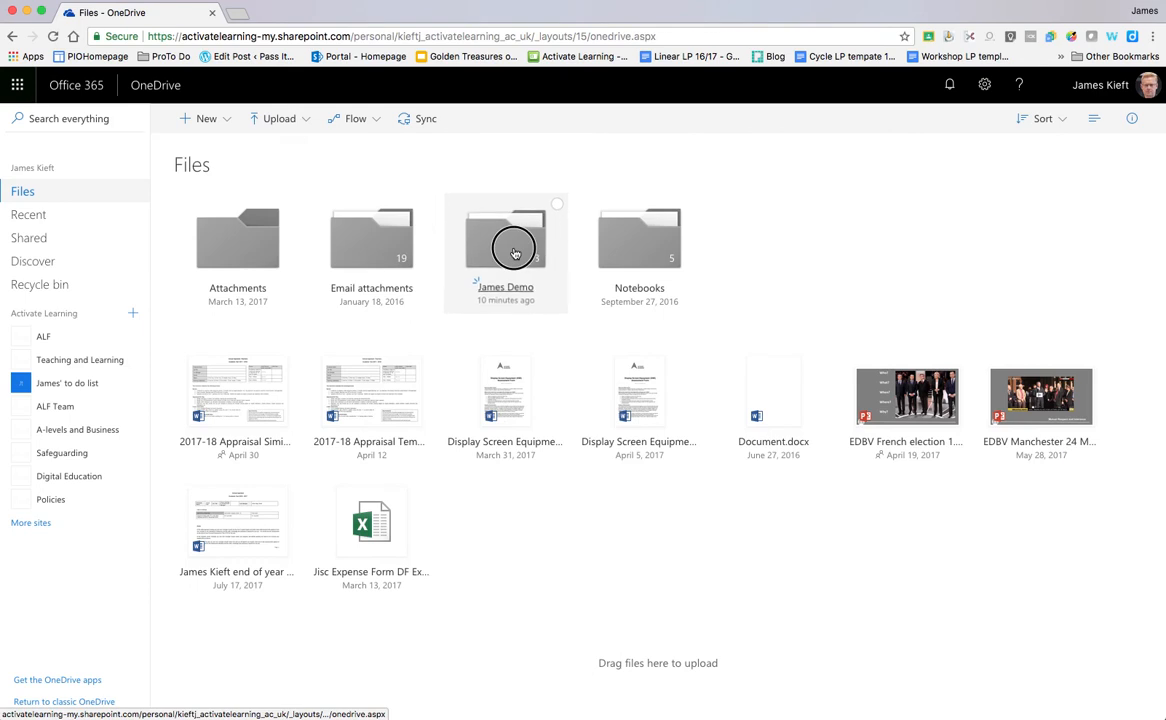
pyautogui.doubleClick(504, 238)
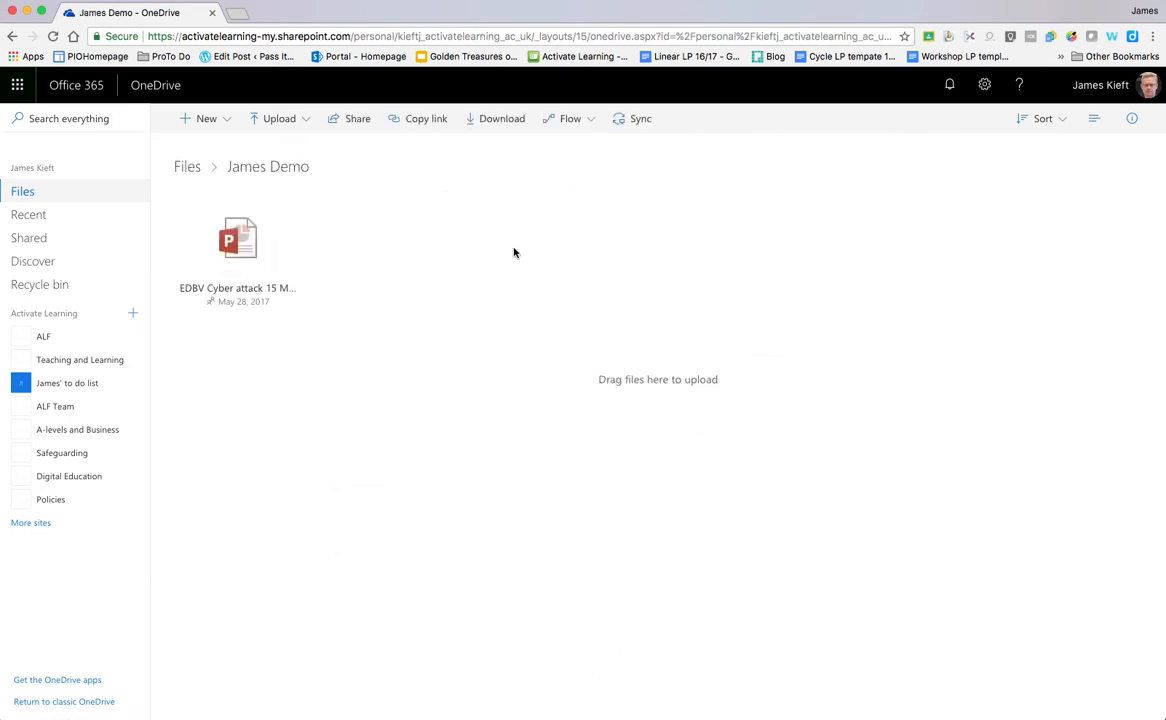
pyautogui.moveTo(238, 242)
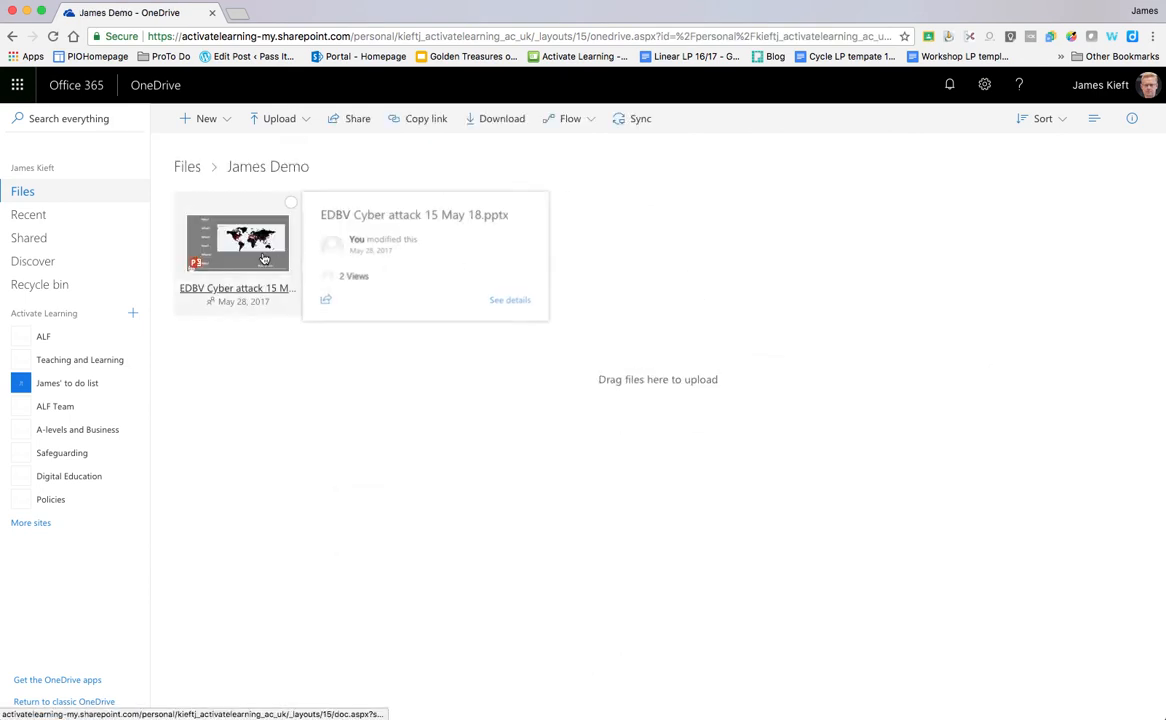
pyautogui.click(22, 192)
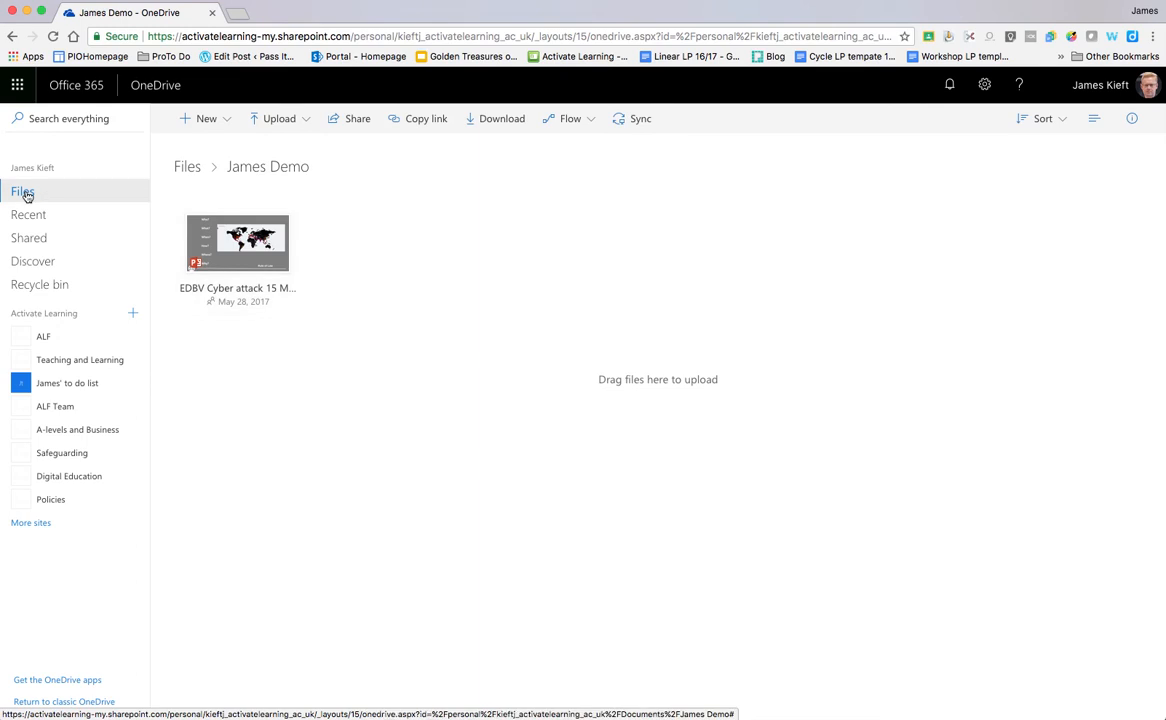
pyautogui.click(22, 192)
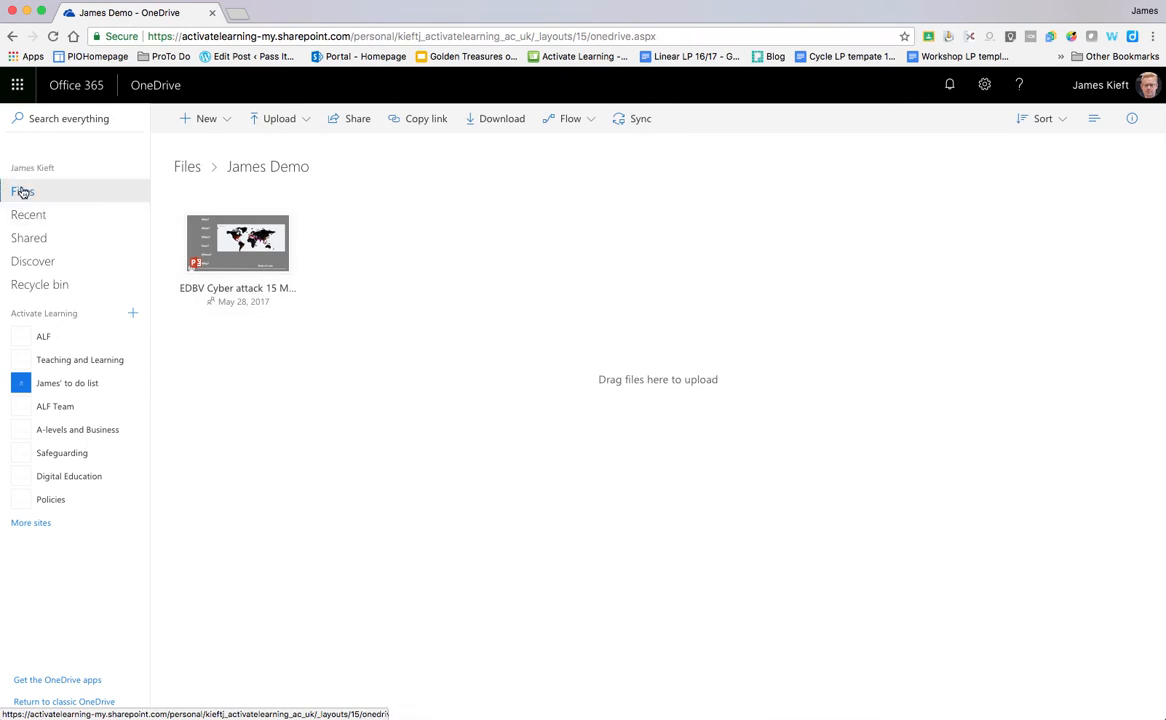
pyautogui.click(22, 192)
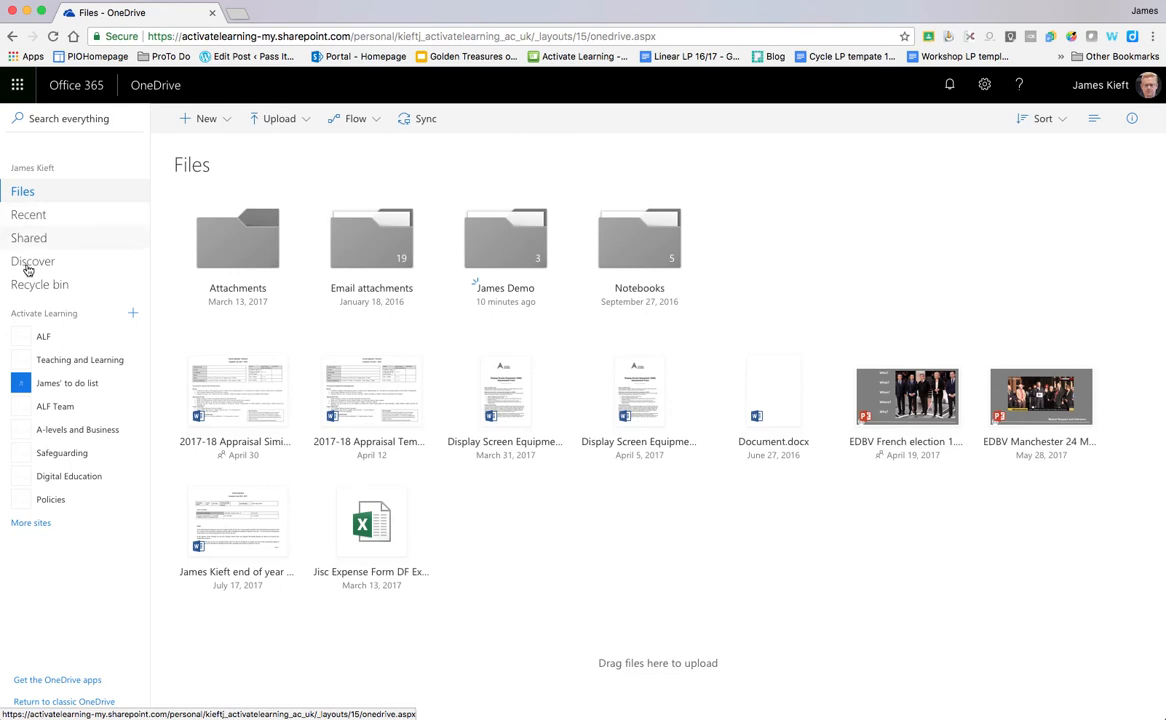
# Visit the Recent list, then Shared with me, and land on the Discover page.
pyautogui.click(28, 214)
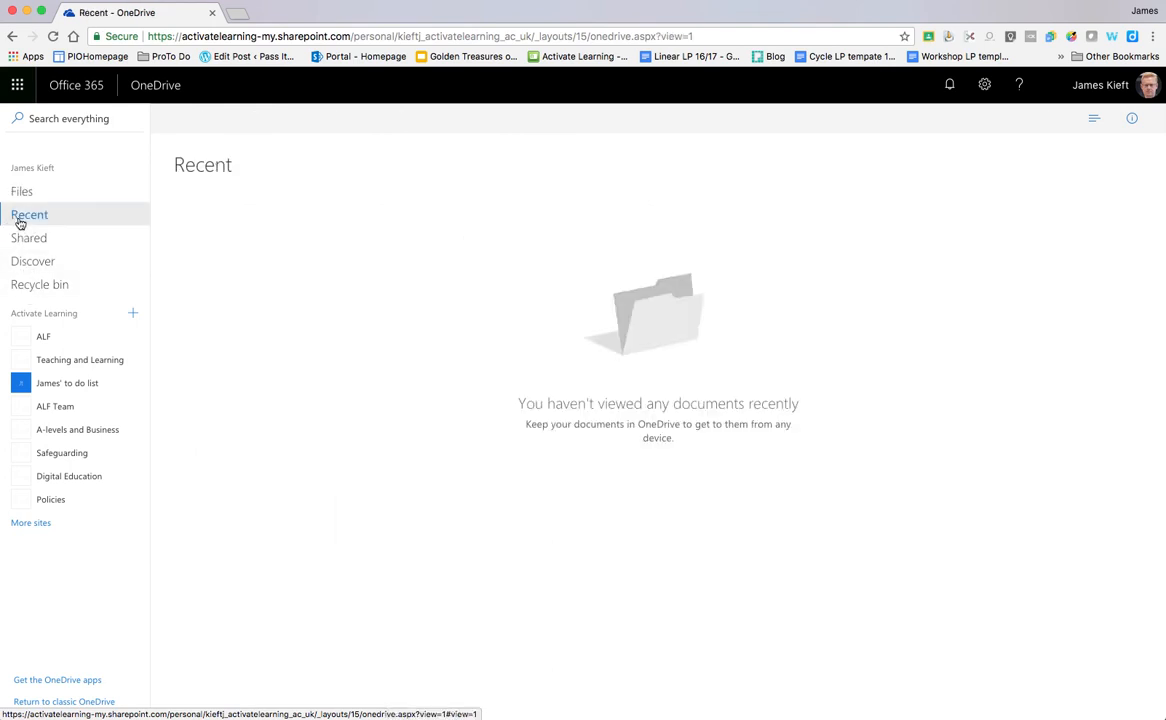
pyautogui.click(28, 214)
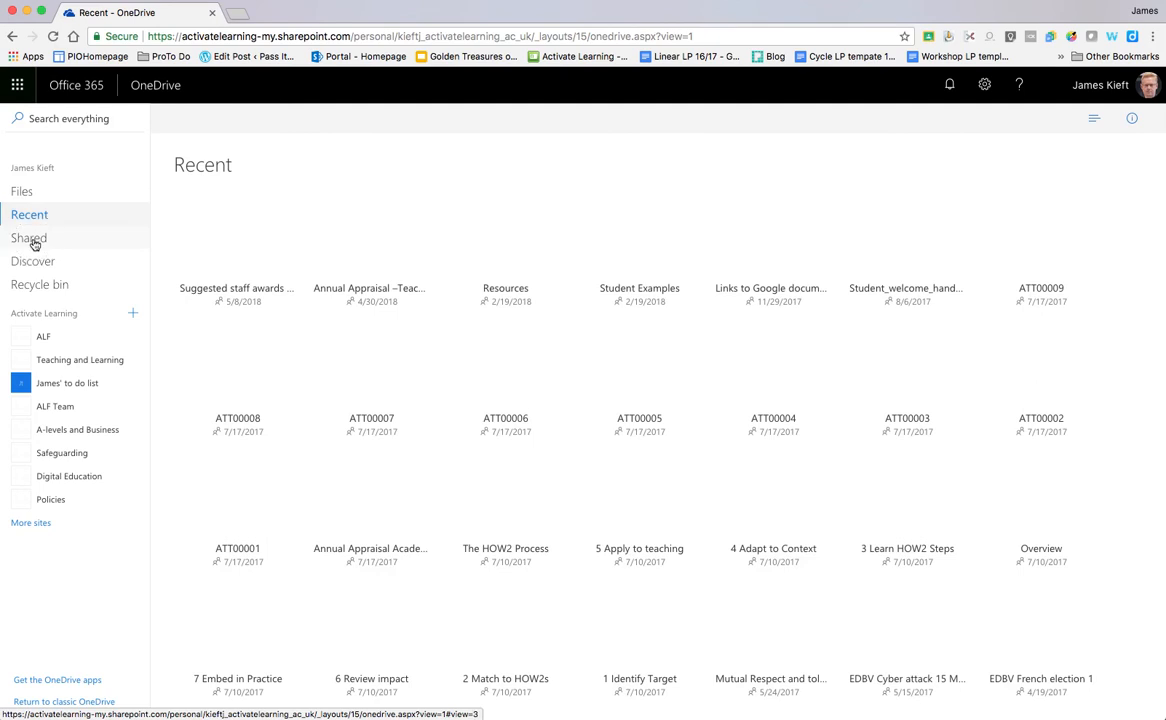
pyautogui.click(28, 236)
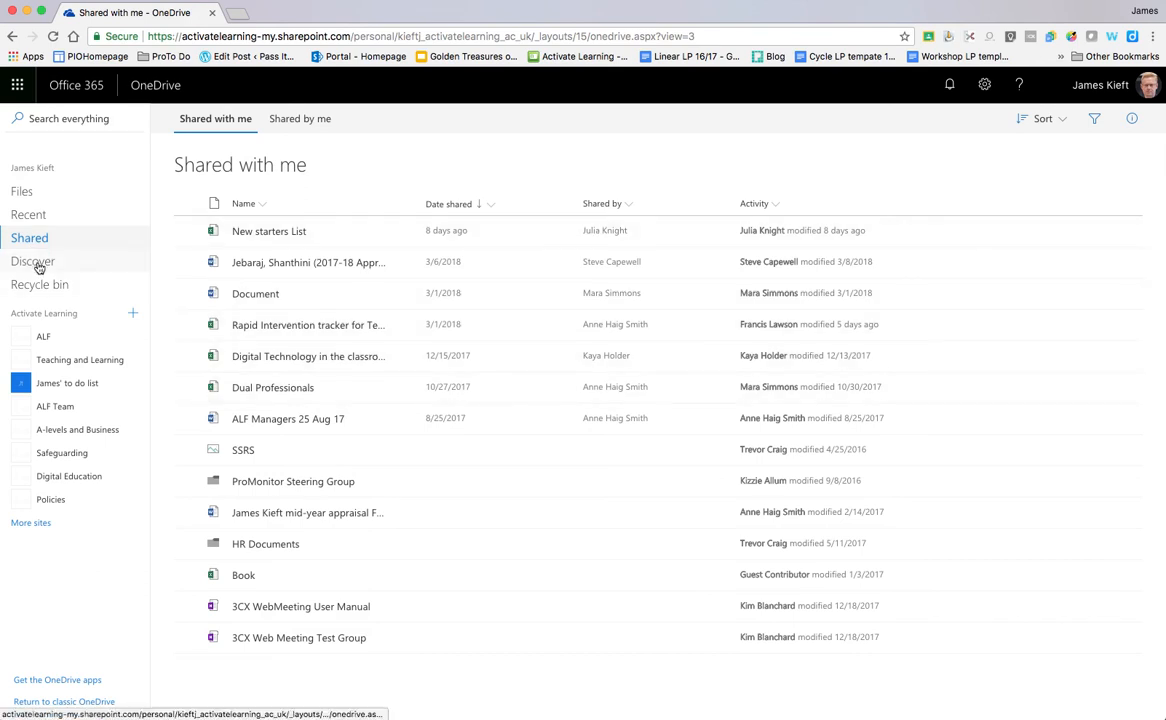
pyautogui.click(32, 260)
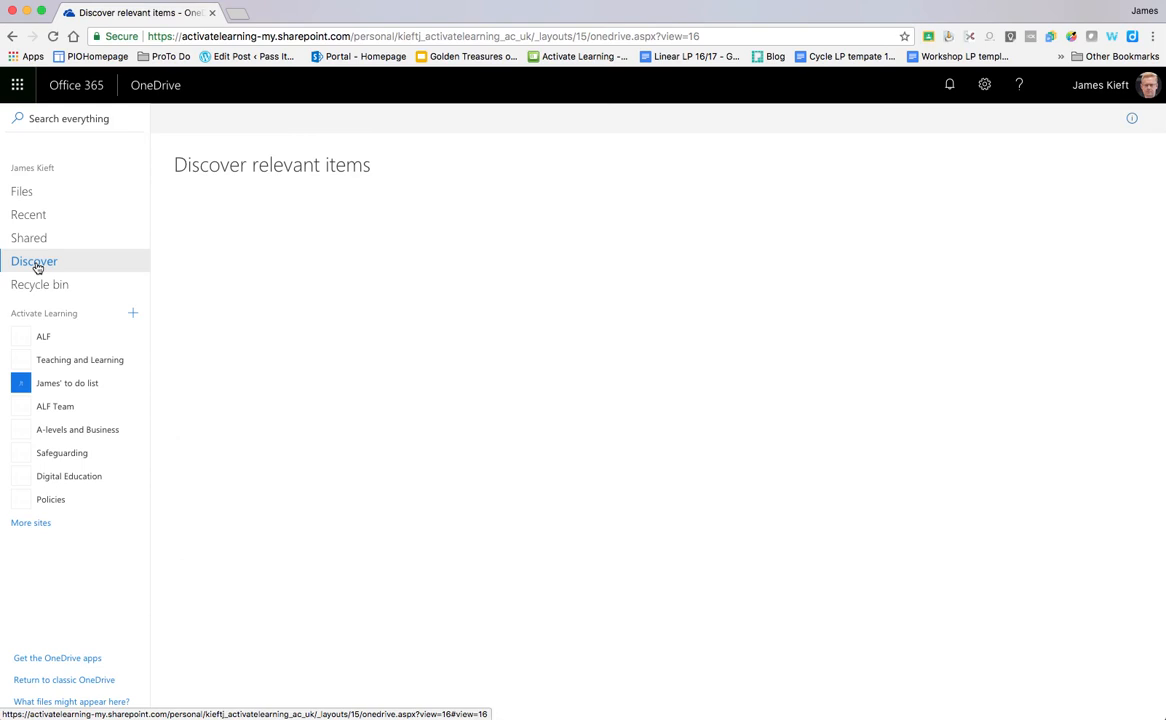
# Let Discover fill with suggested documents, then go back to my own Files tiles.
pyautogui.click(34, 260)
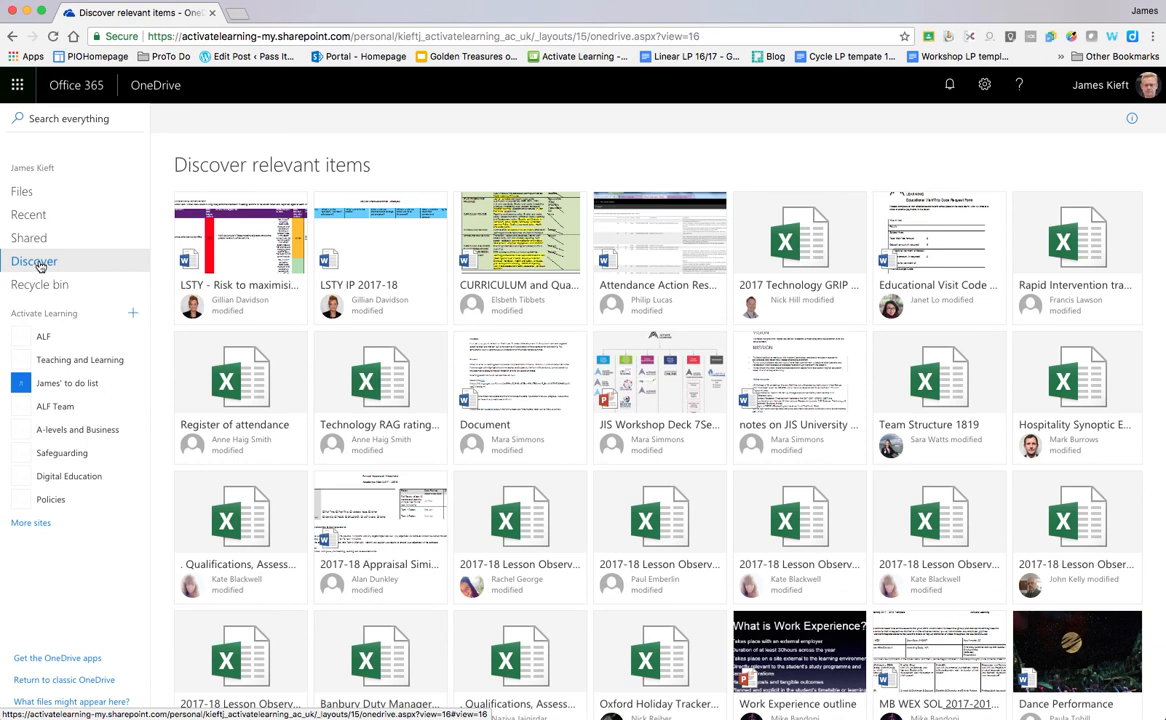
pyautogui.click(22, 192)
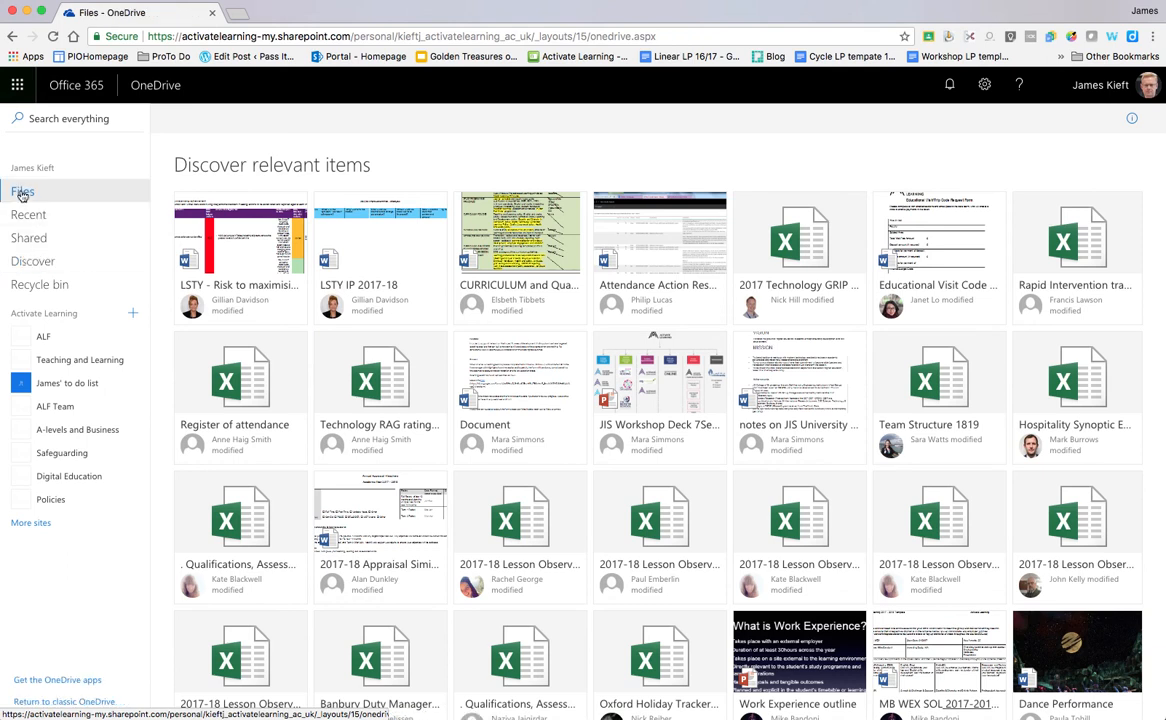
pyautogui.click(22, 192)
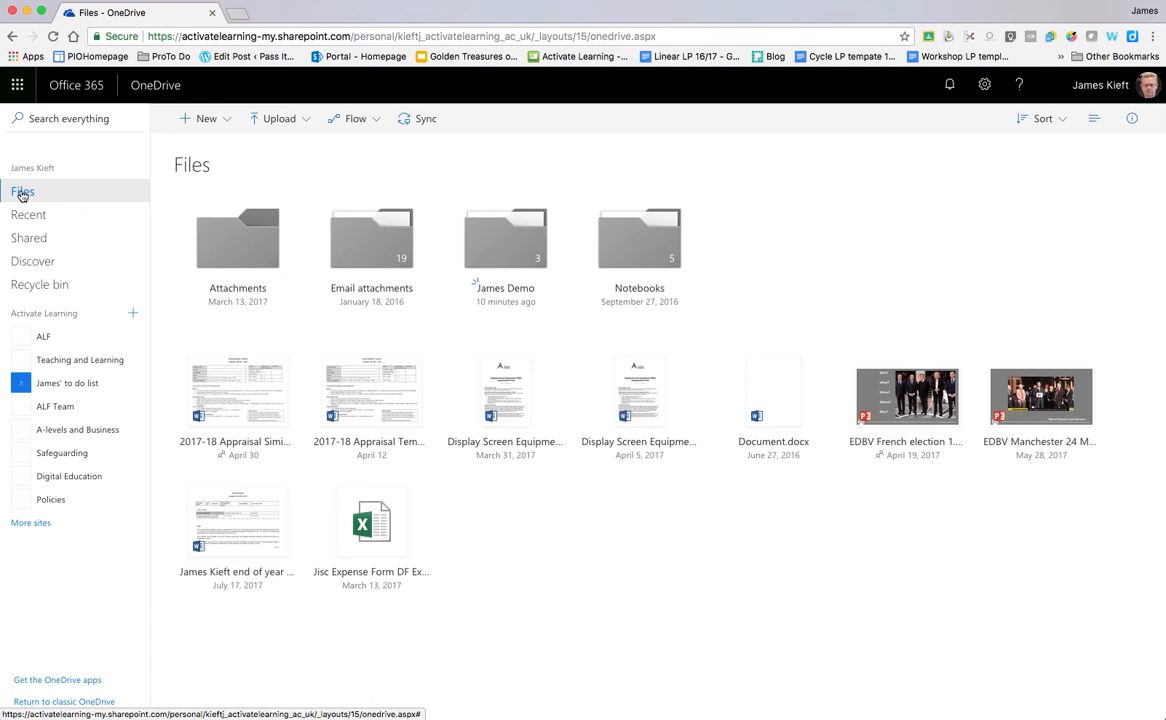
pyautogui.moveTo(48, 336)
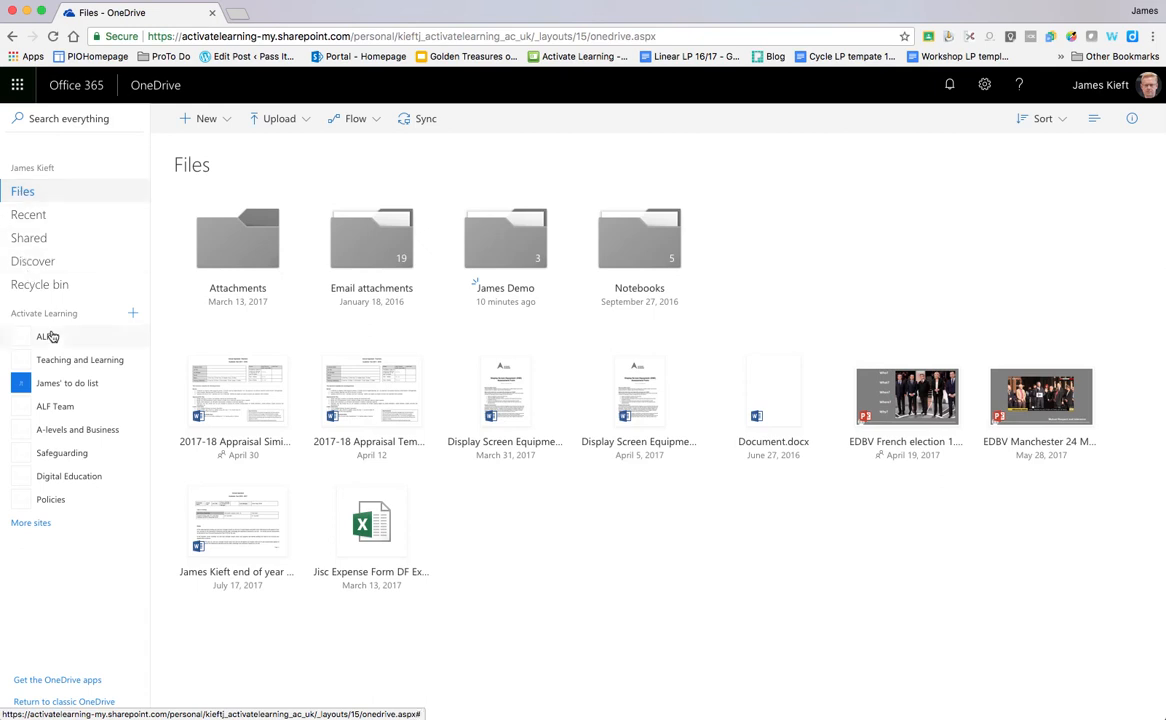
# Check the Recycle bin's two deleted items, visit the James' to do list library, and return to Files.
pyautogui.click(40, 284)
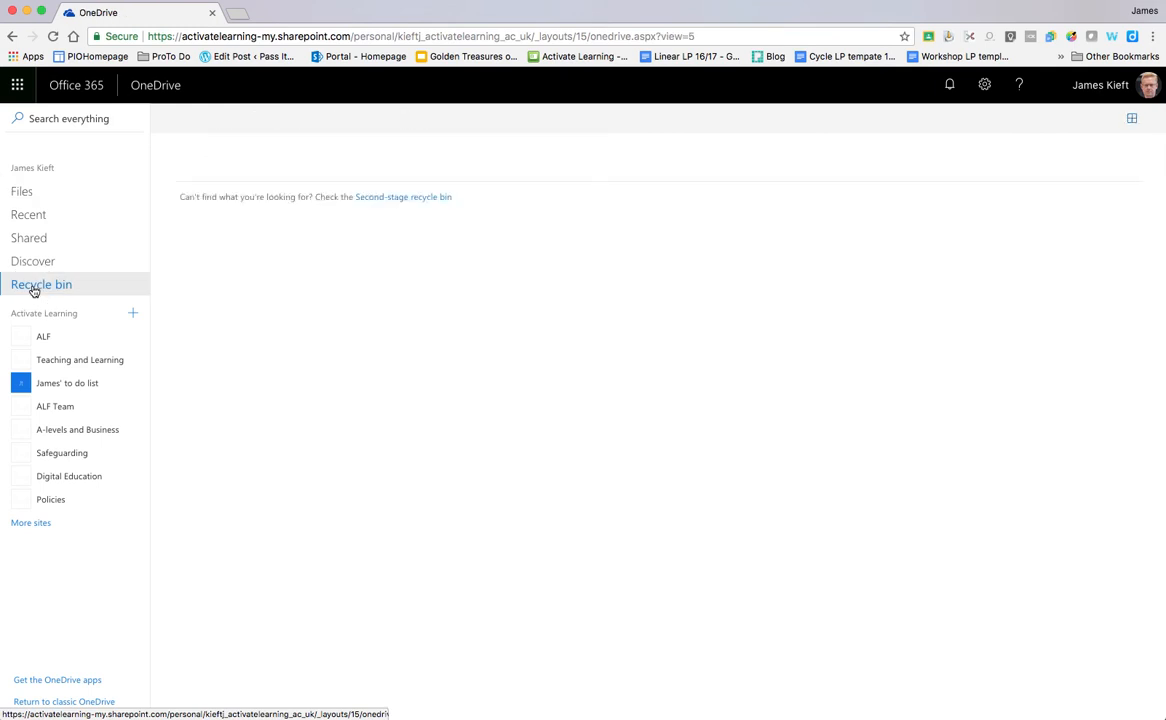
pyautogui.click(40, 284)
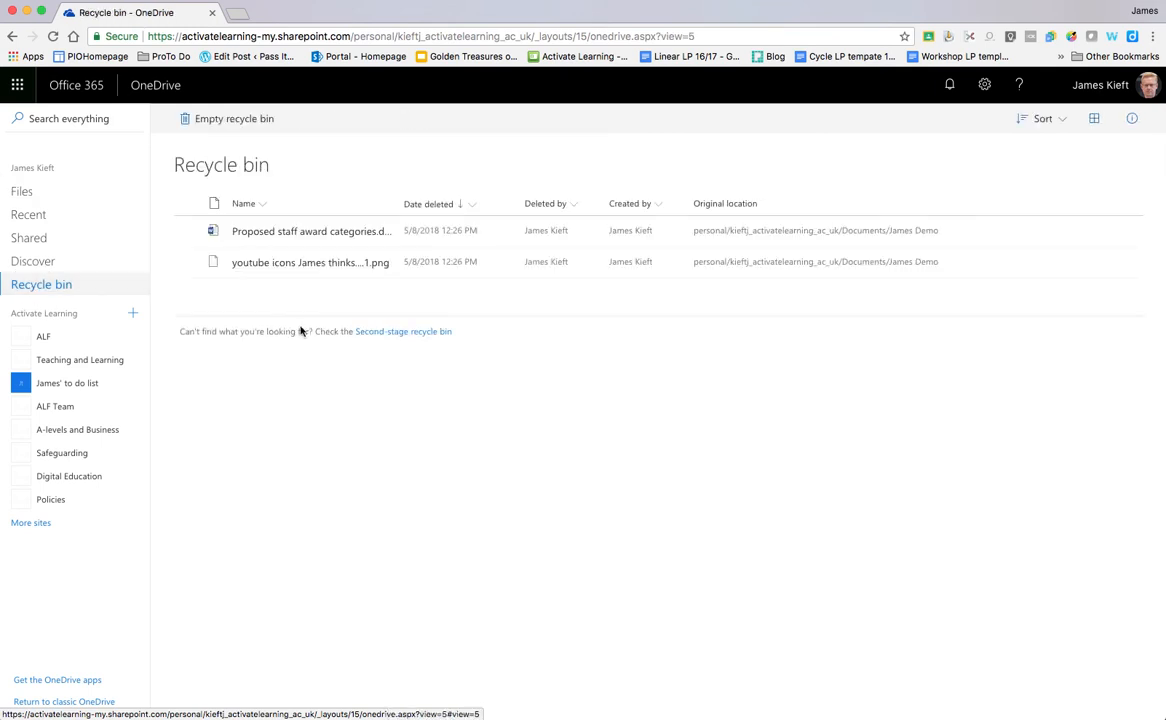
pyautogui.moveTo(664, 260)
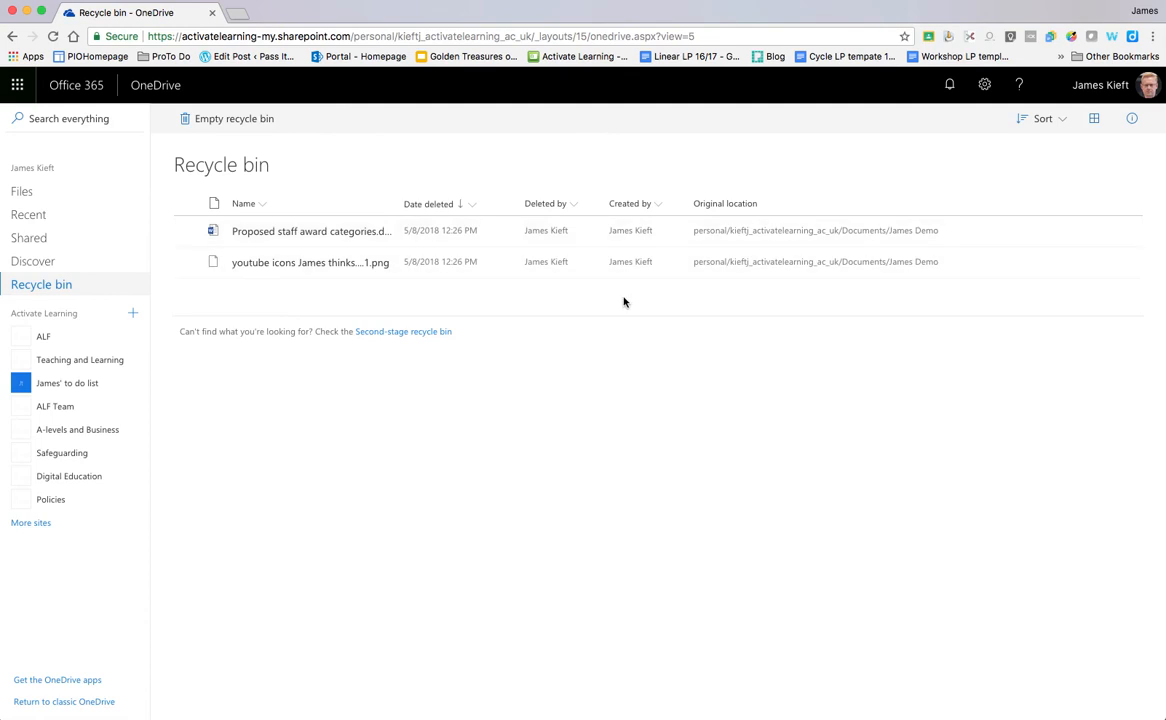
pyautogui.moveTo(514, 280)
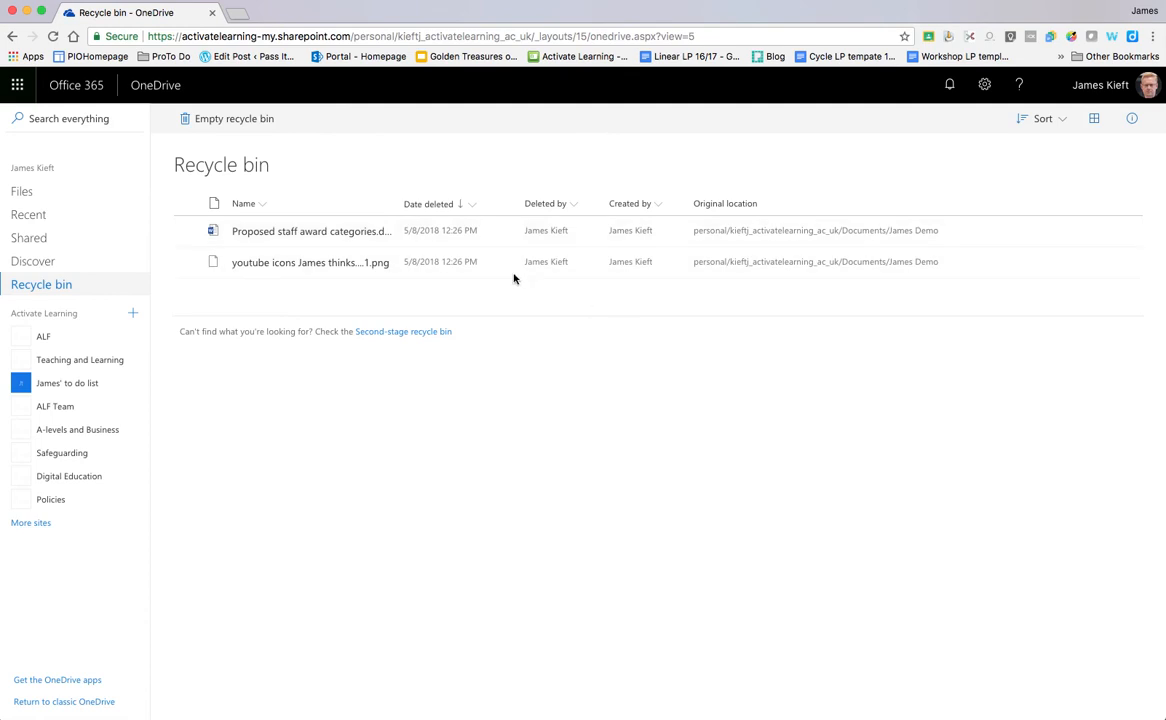
pyautogui.moveTo(476, 296)
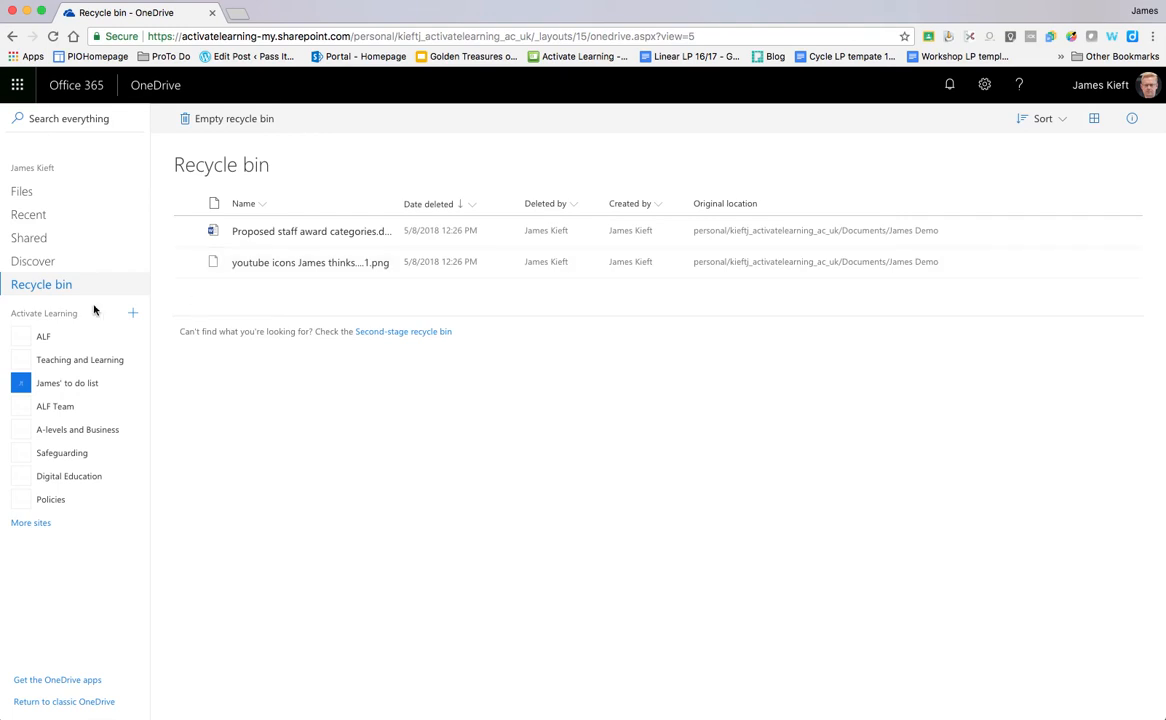
pyautogui.moveTo(44, 336)
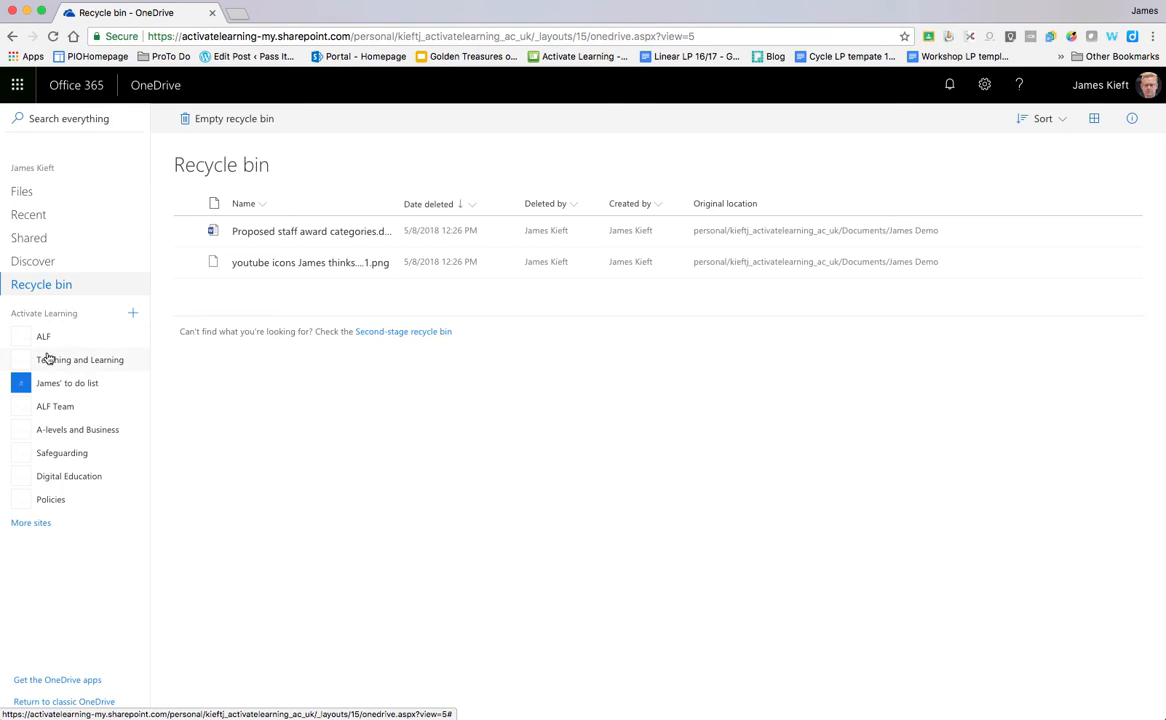
pyautogui.moveTo(44, 340)
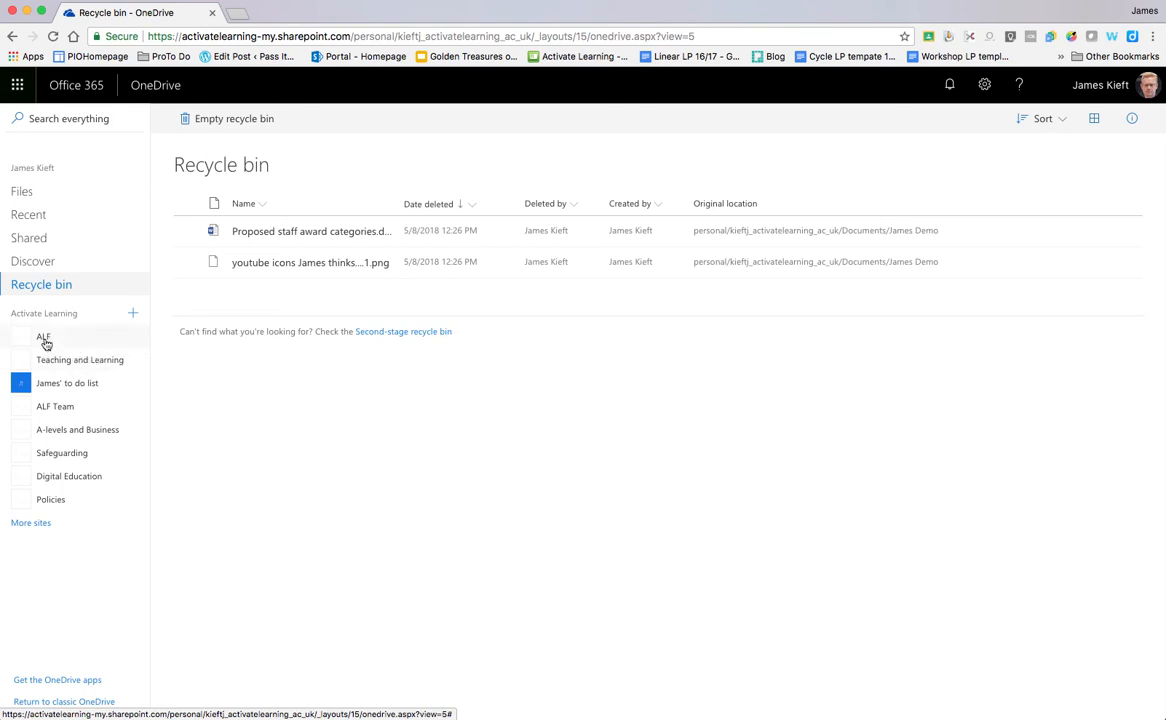
pyautogui.moveTo(56, 390)
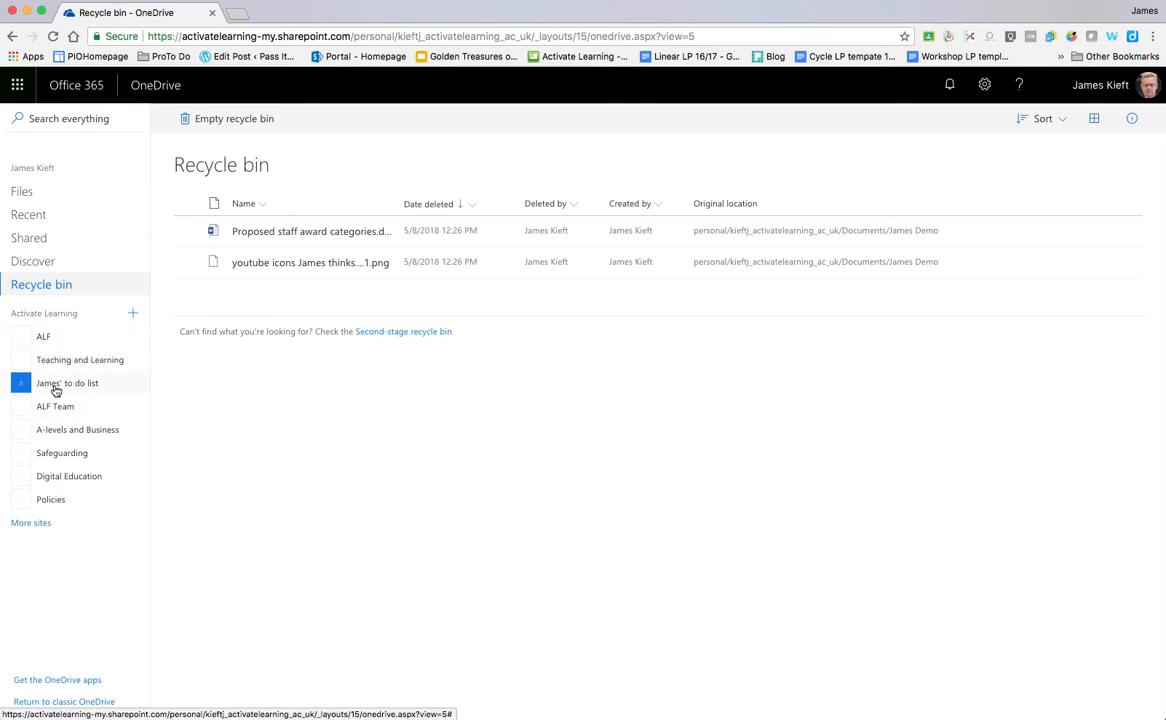
pyautogui.click(68, 384)
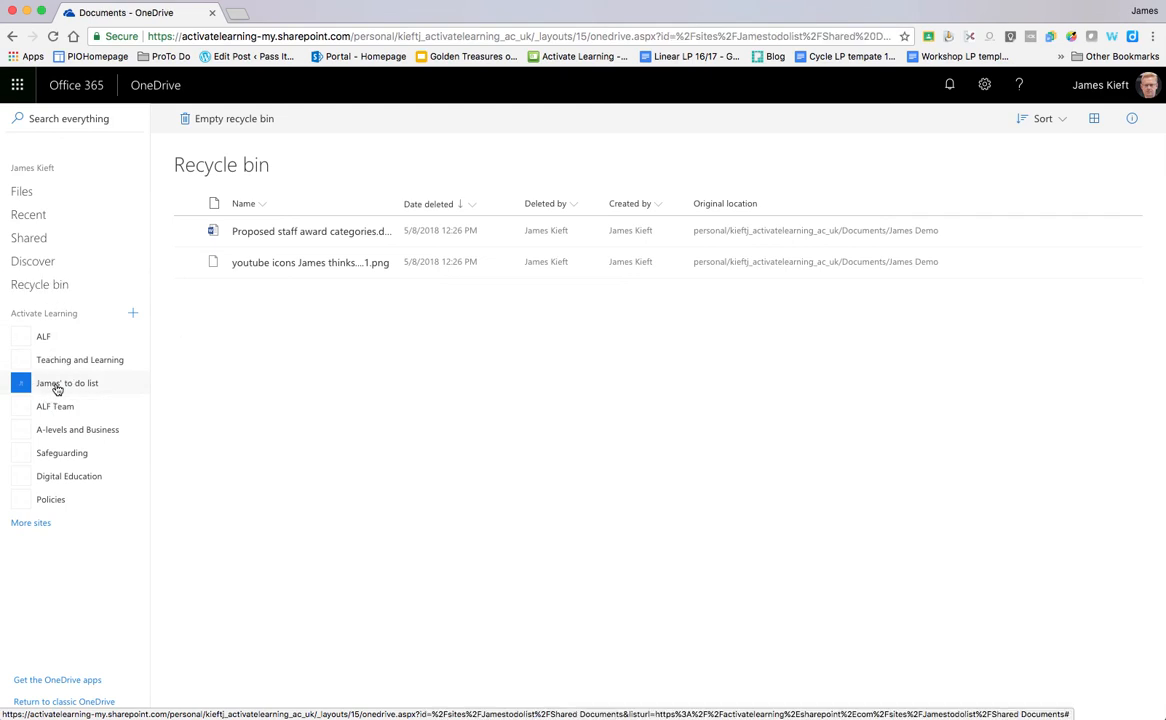
pyautogui.click(68, 384)
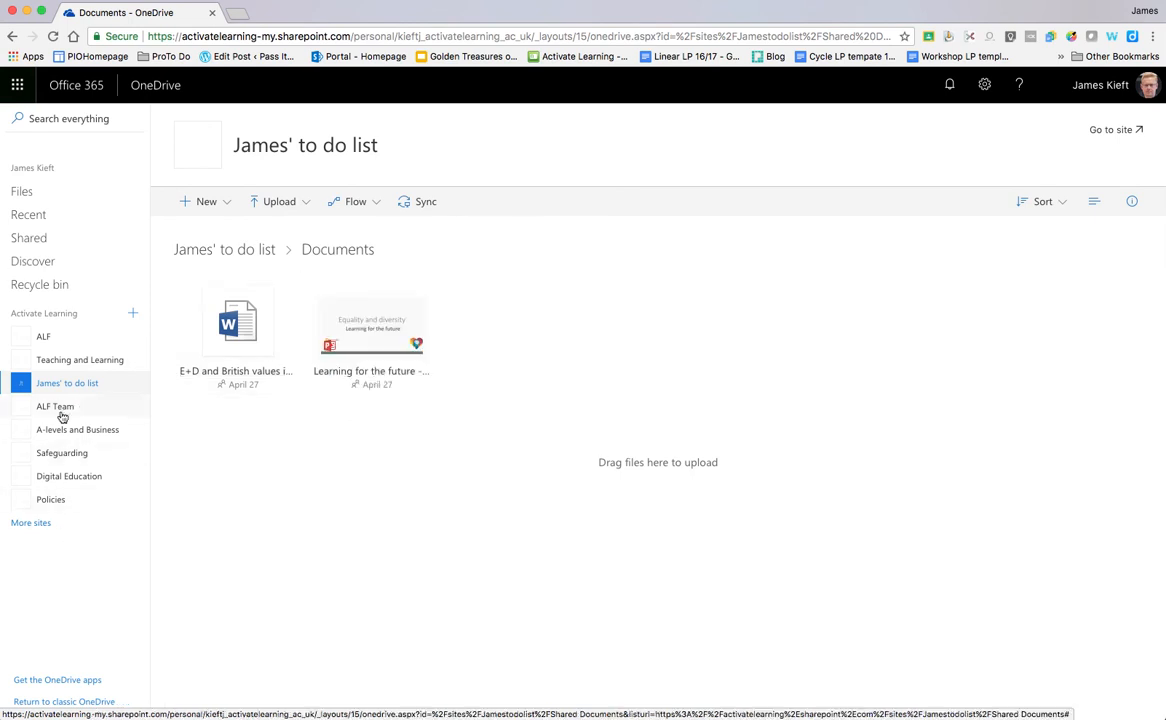
pyautogui.moveTo(88, 476)
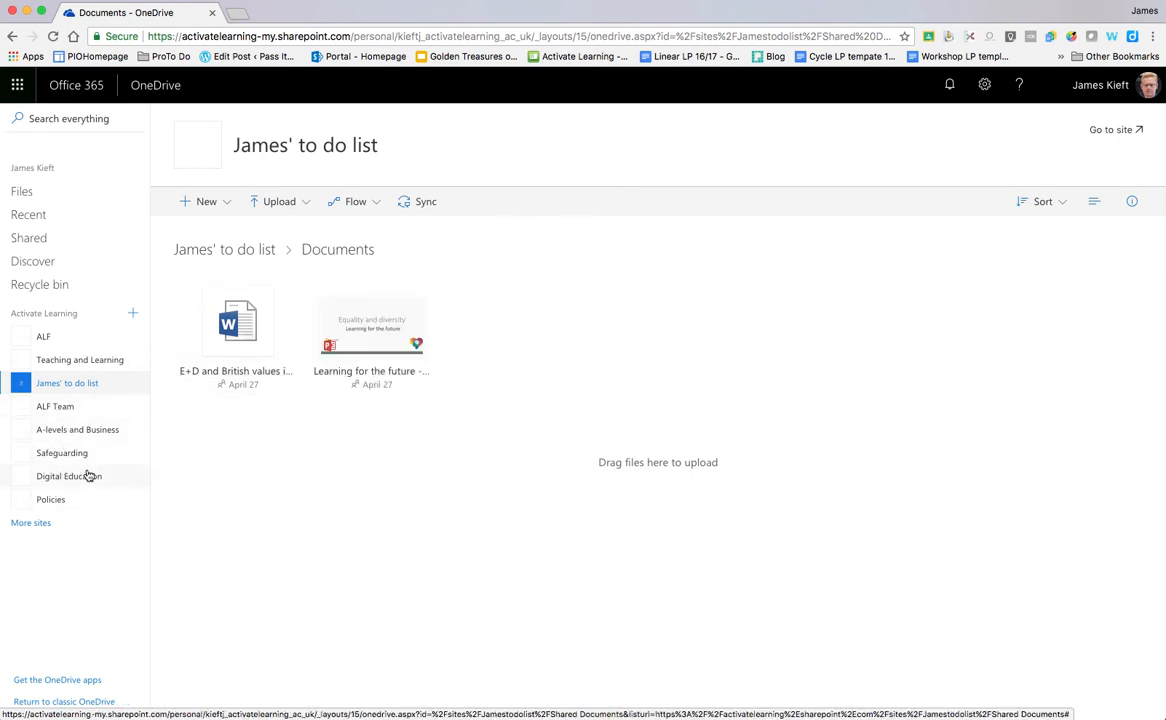
pyautogui.moveTo(68, 476)
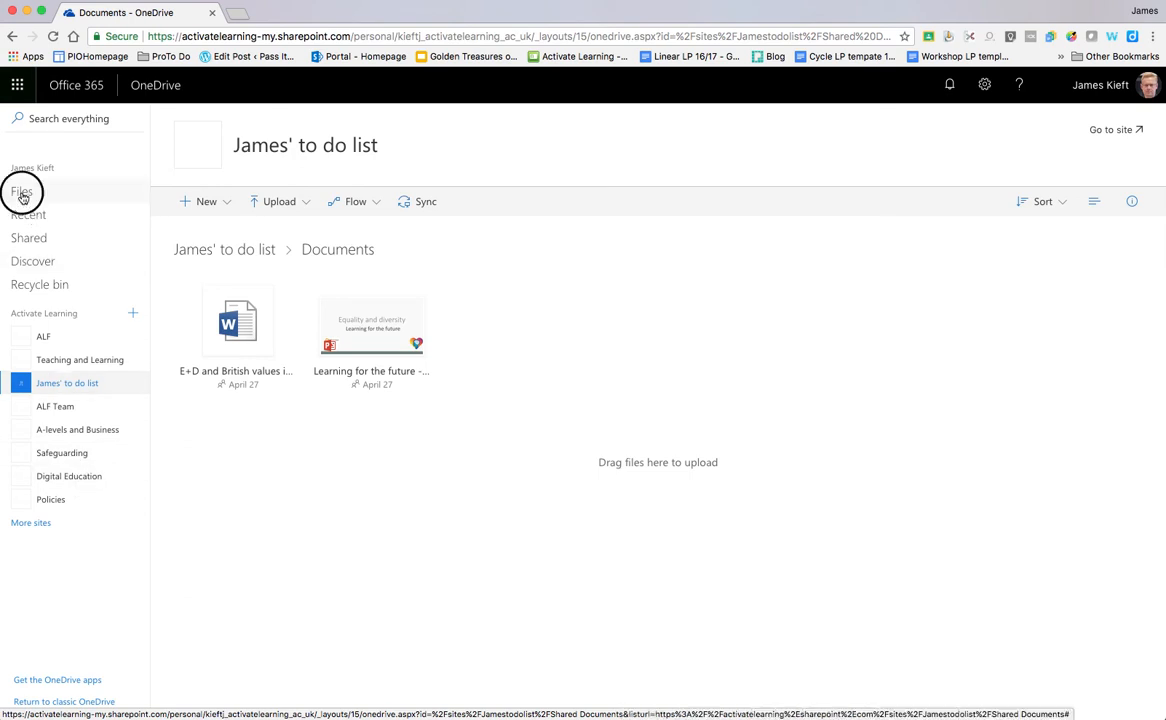
pyautogui.click(22, 192)
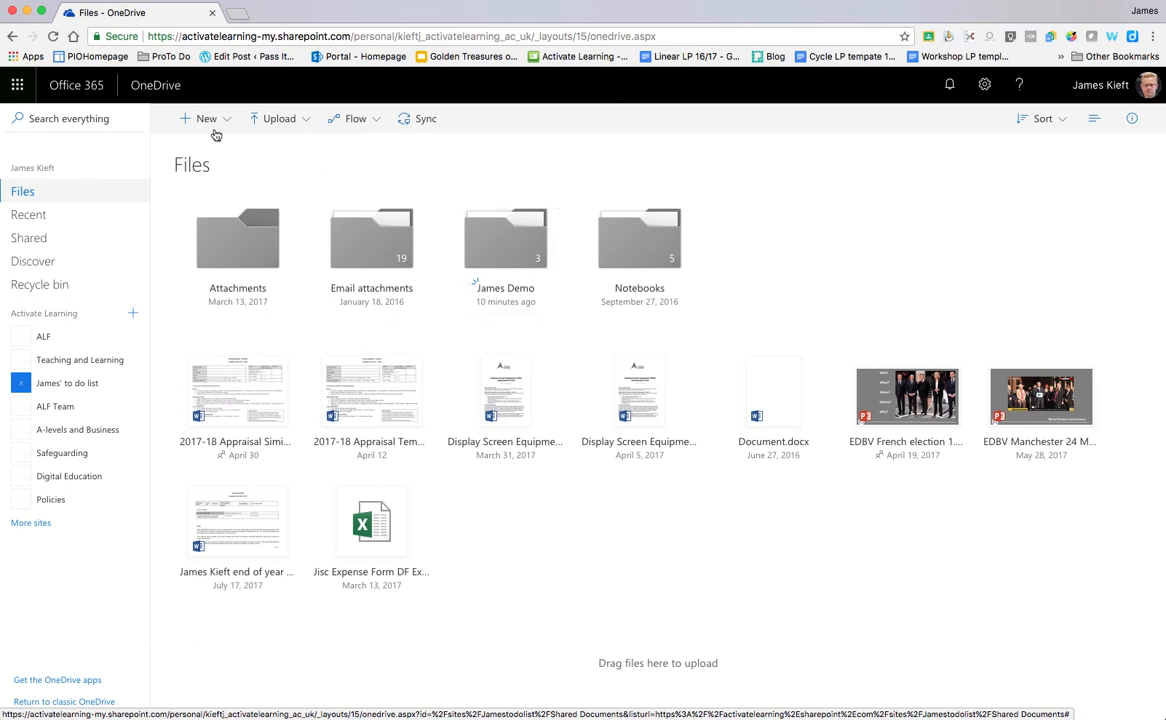
pyautogui.moveTo(206, 118)
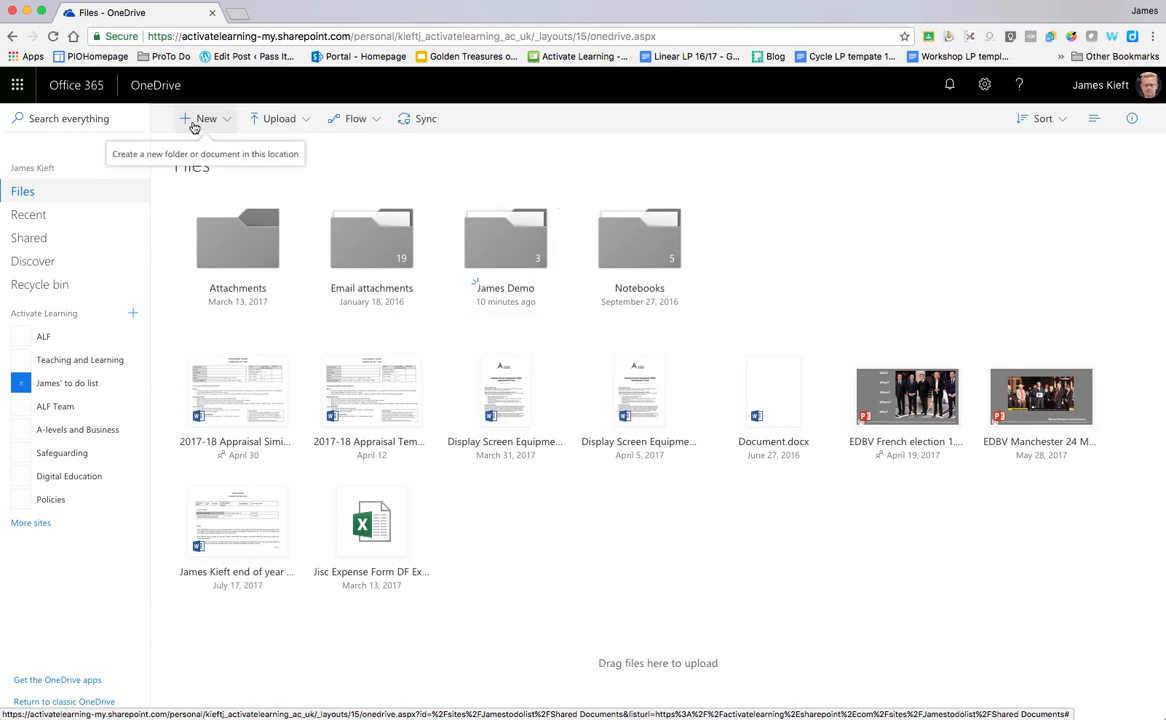
# Create a new folder named James 123 among the Files tiles.
pyautogui.click(206, 118)
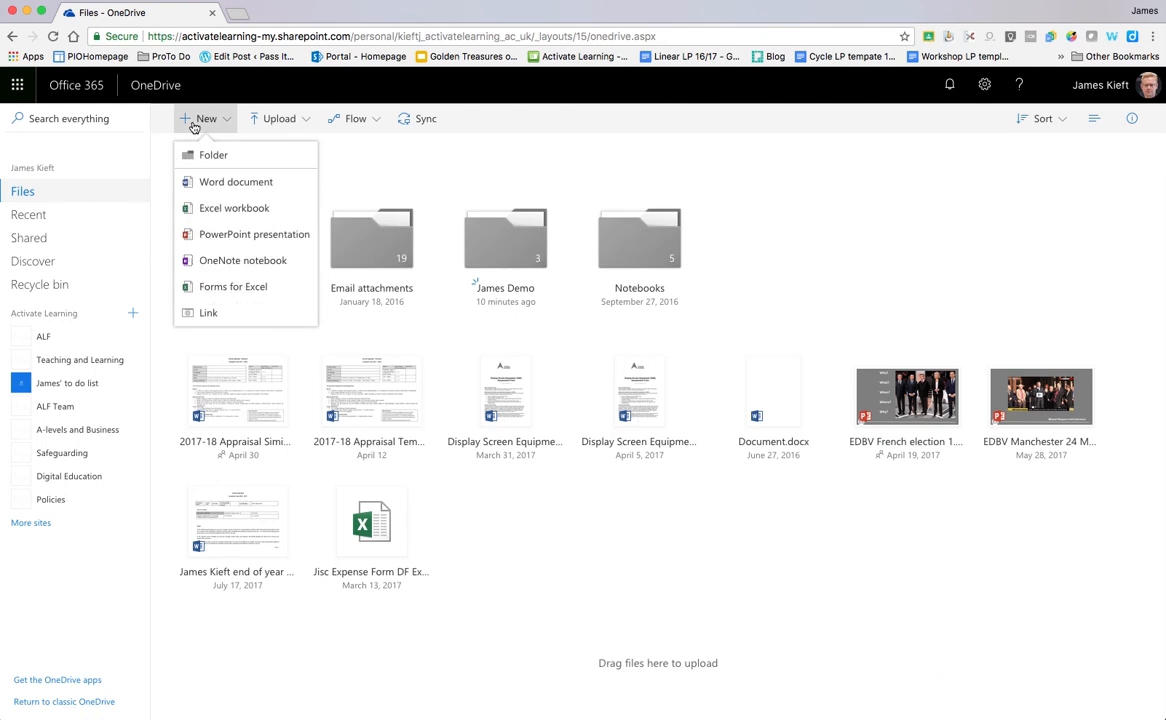
pyautogui.moveTo(212, 156)
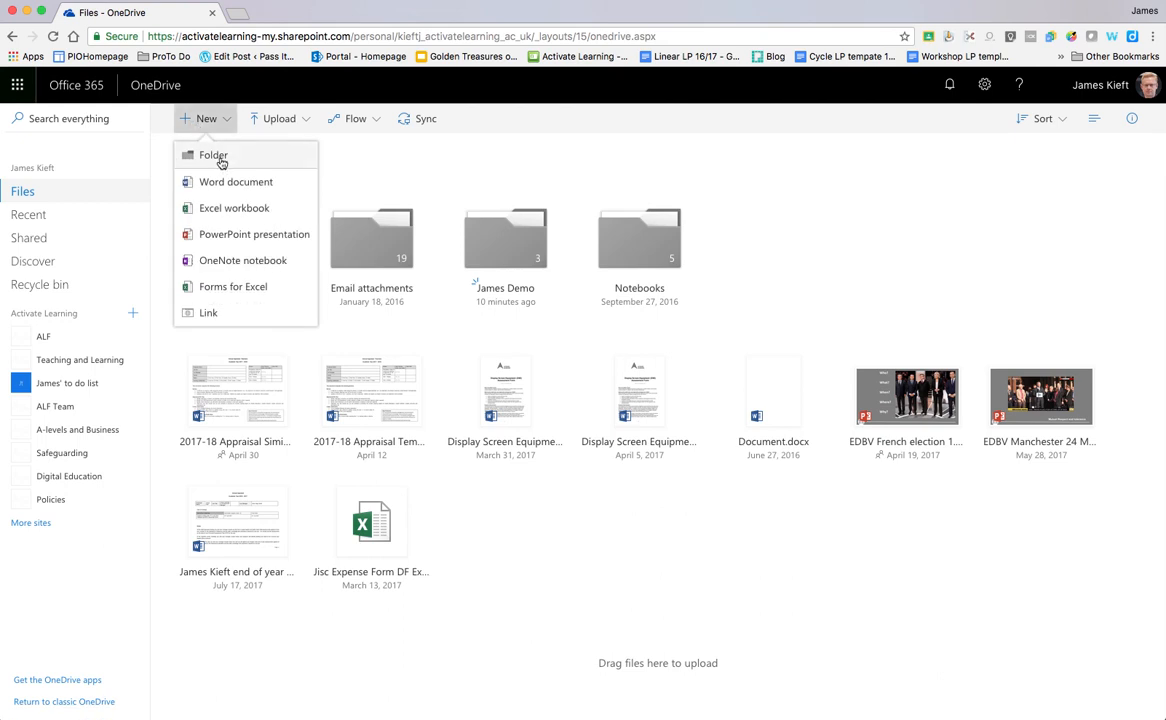
pyautogui.click(212, 156)
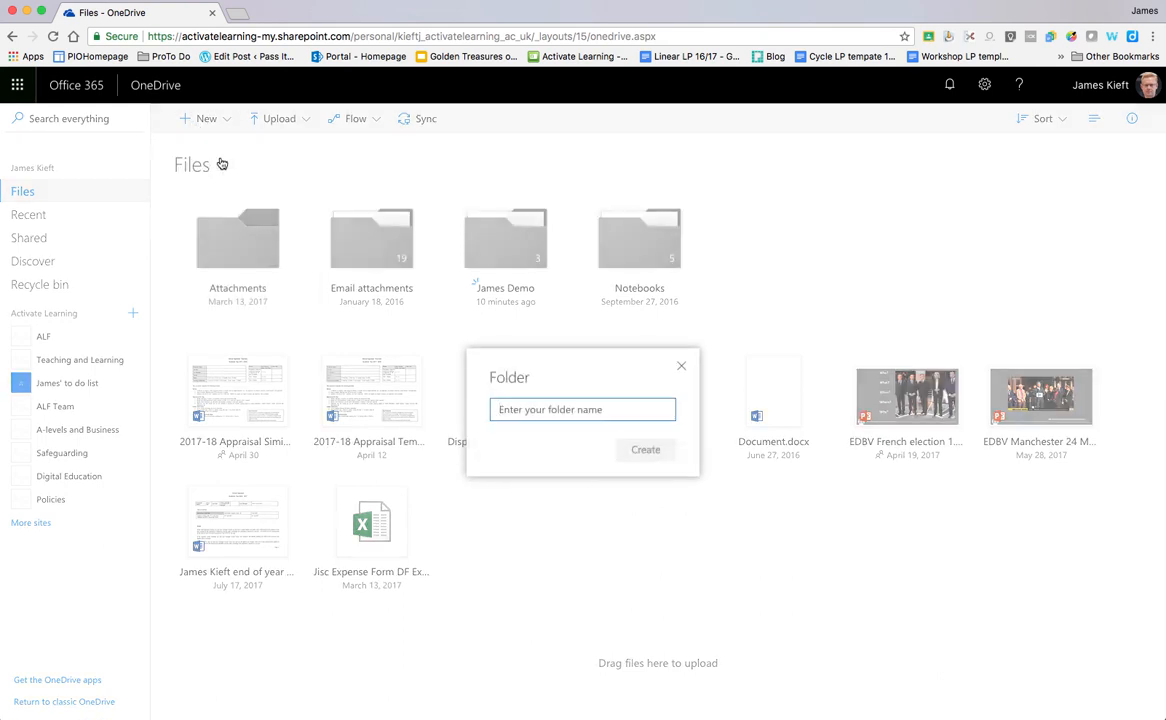
pyautogui.write('James 123')
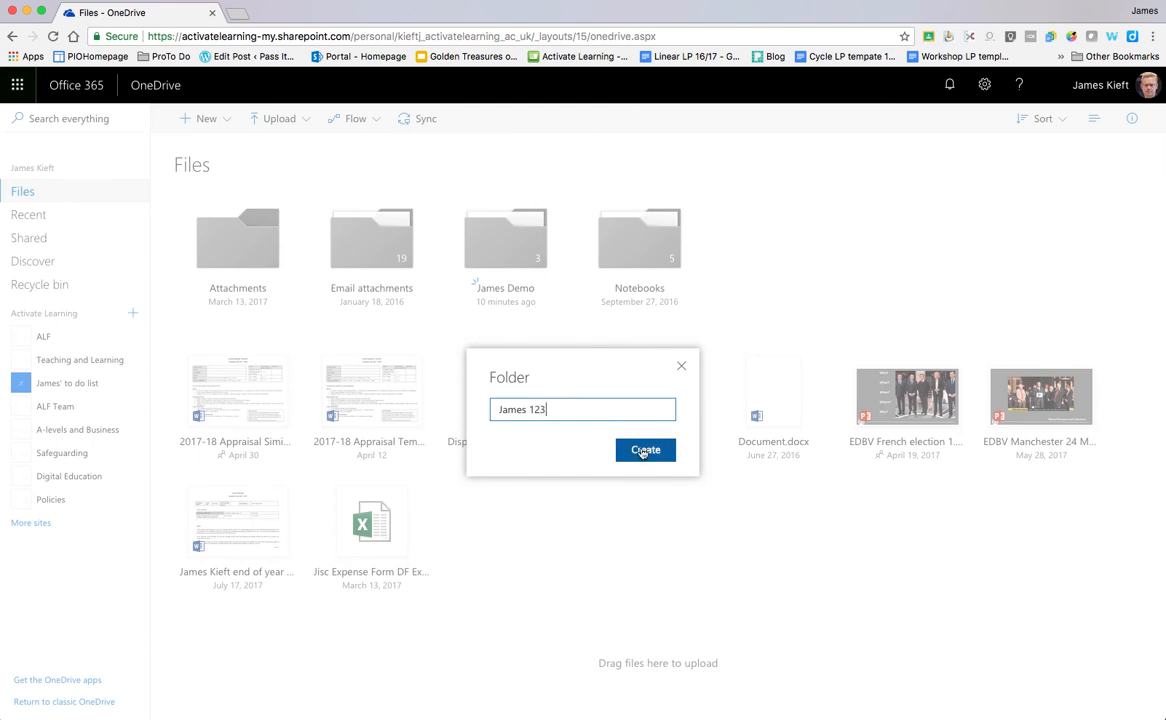
pyautogui.click(644, 450)
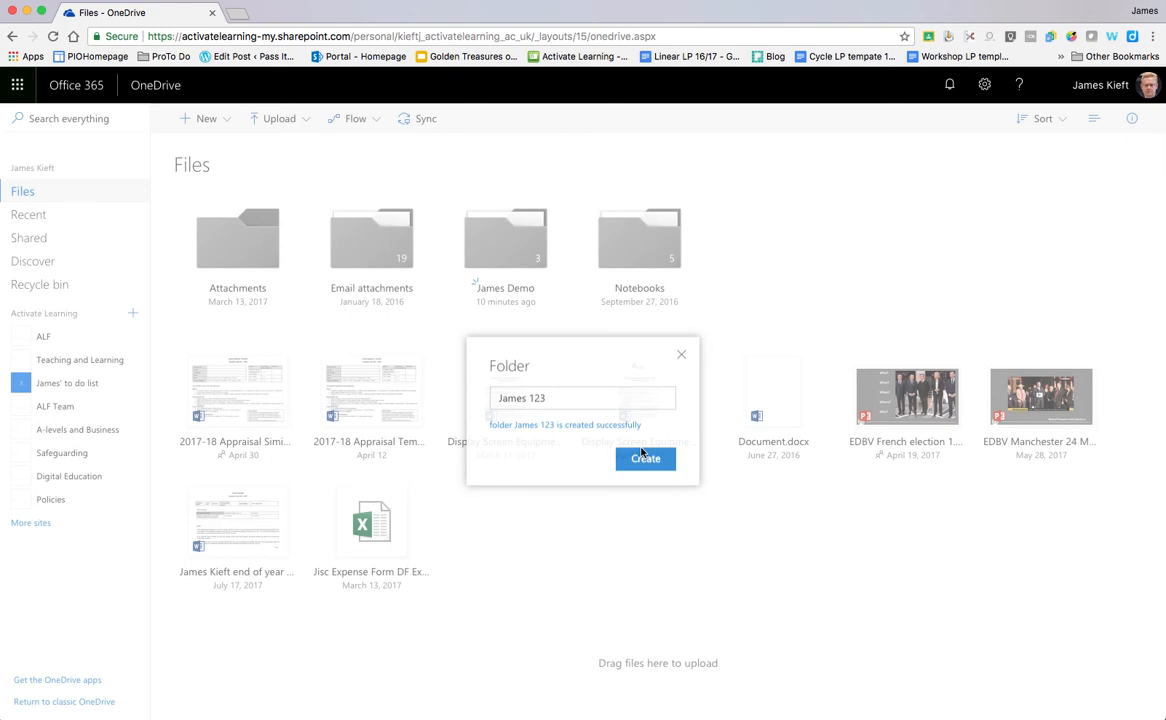
pyautogui.click(206, 118)
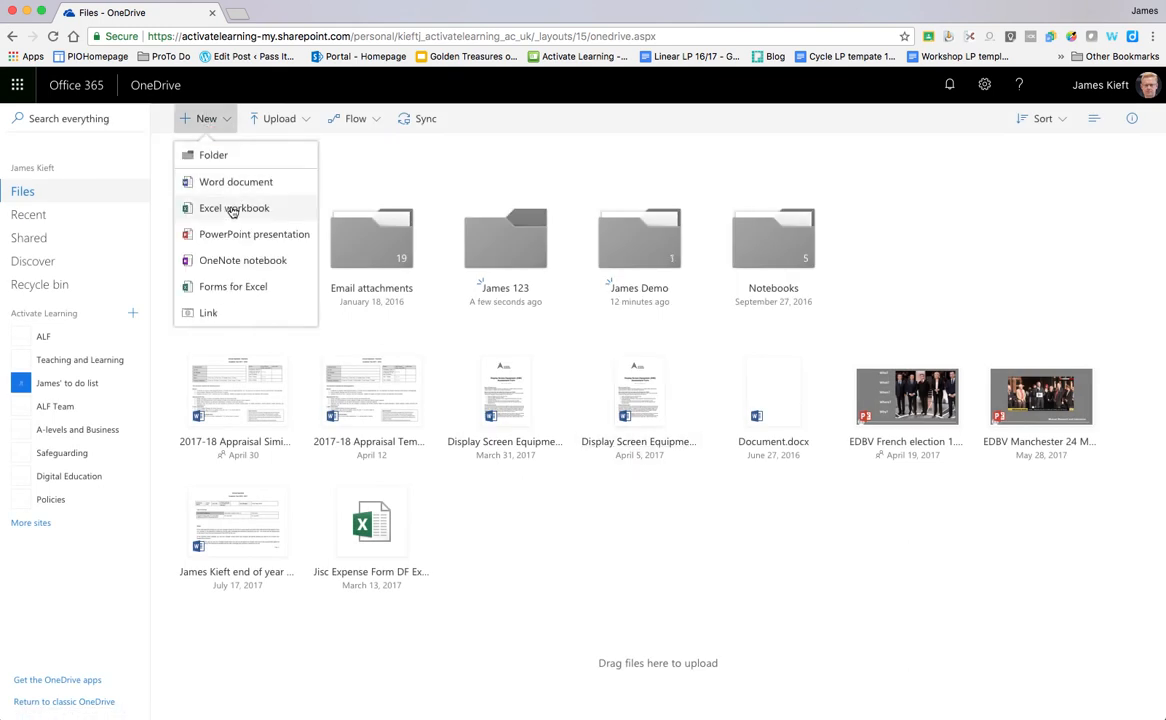
pyautogui.moveTo(232, 240)
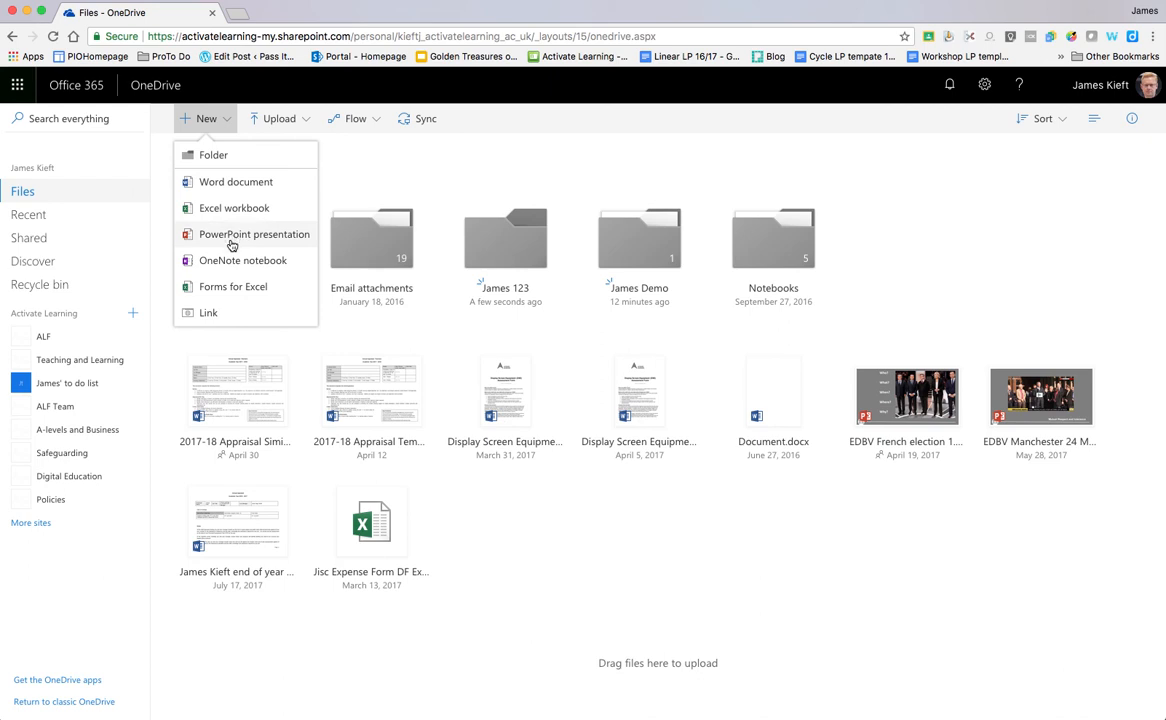
pyautogui.moveTo(228, 288)
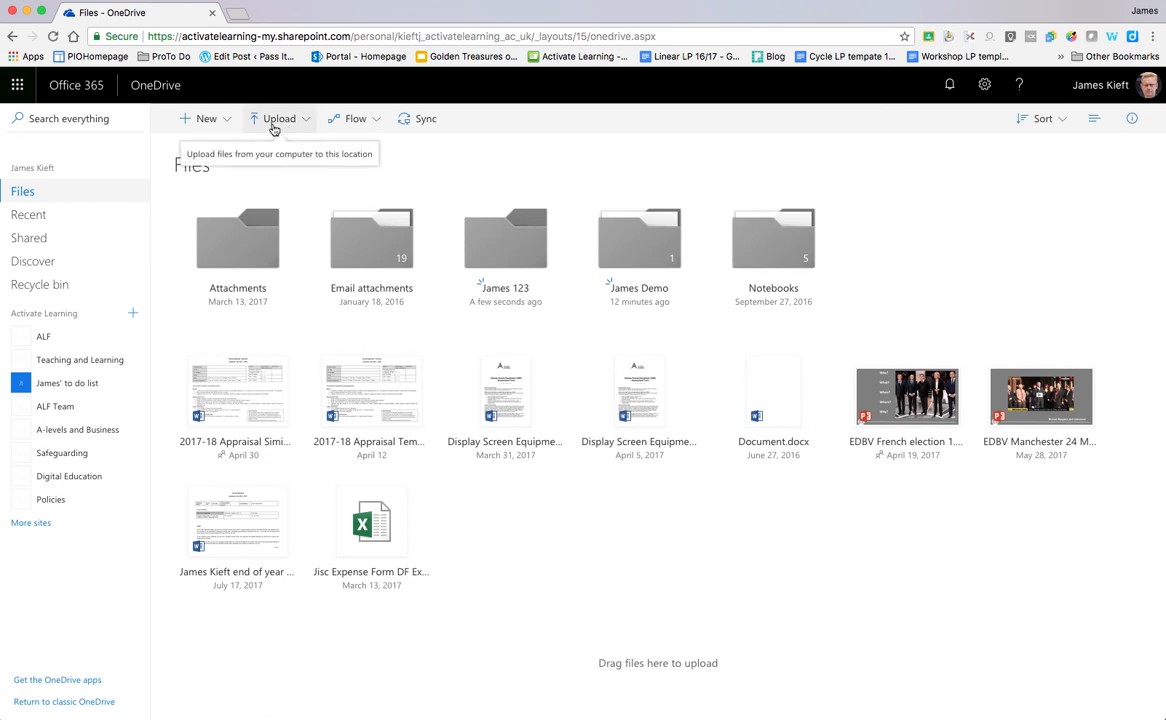
# Show the Upload menu with its Files and Folder choices.
pyautogui.click(280, 118)
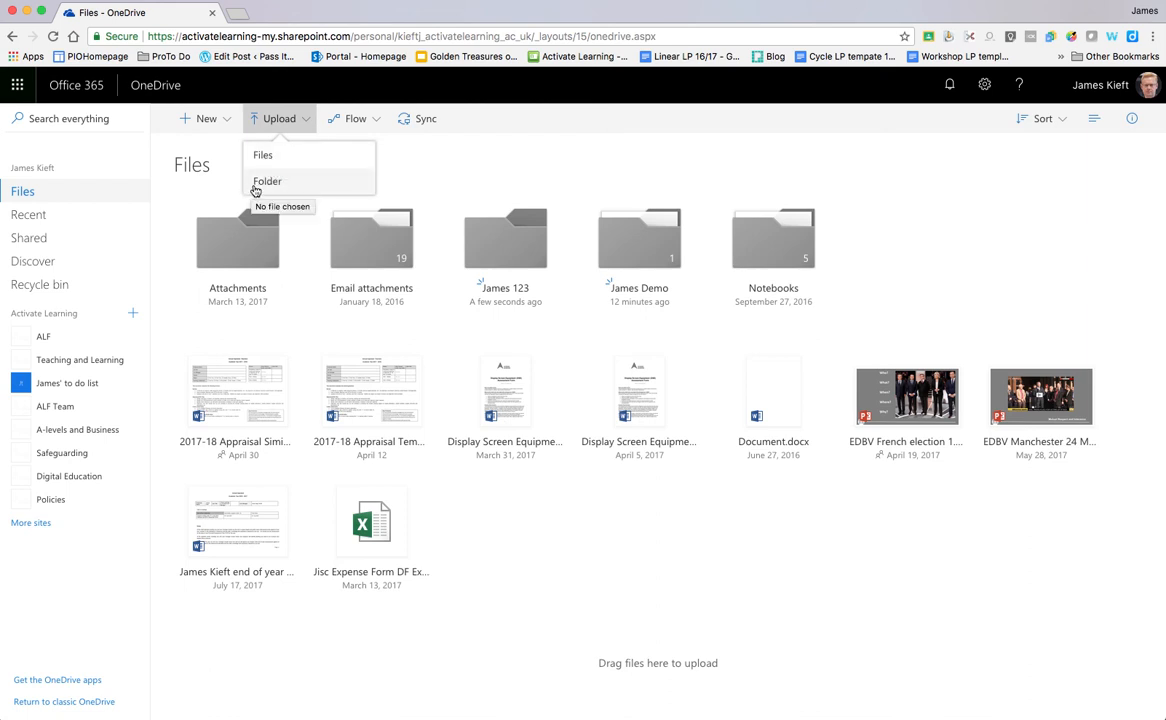
pyautogui.moveTo(268, 188)
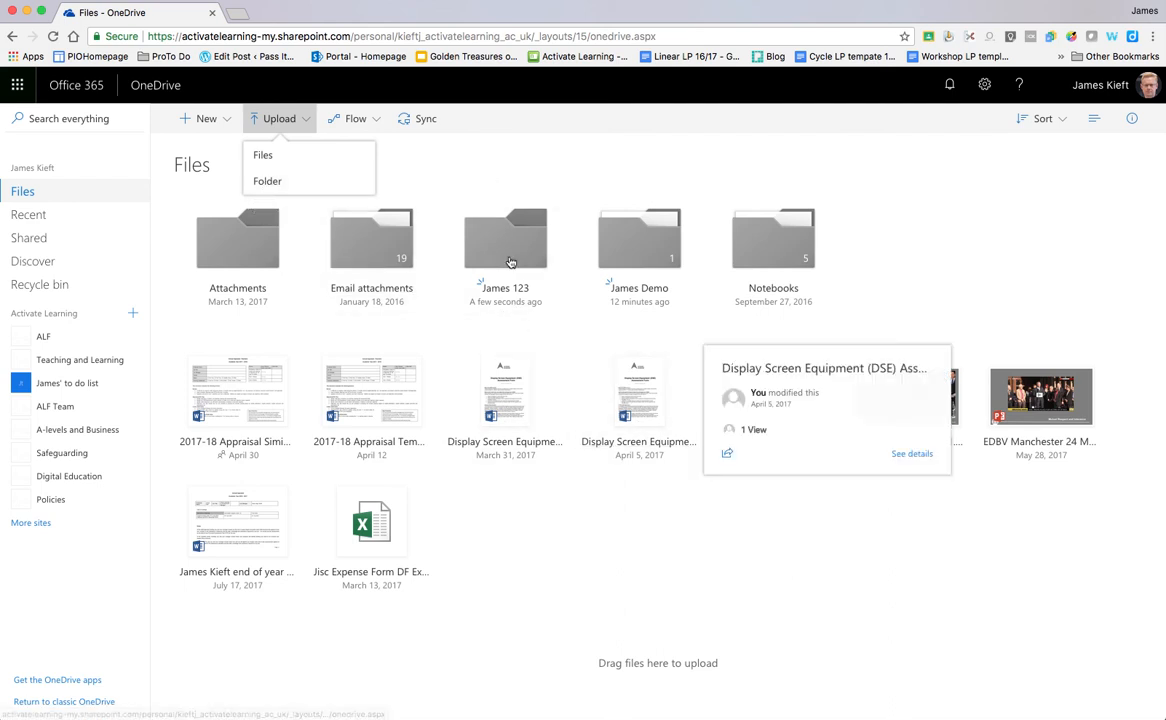
# Upload the youtube icons image into James 123 beside the Proposed staff award document.
pyautogui.doubleClick(504, 236)
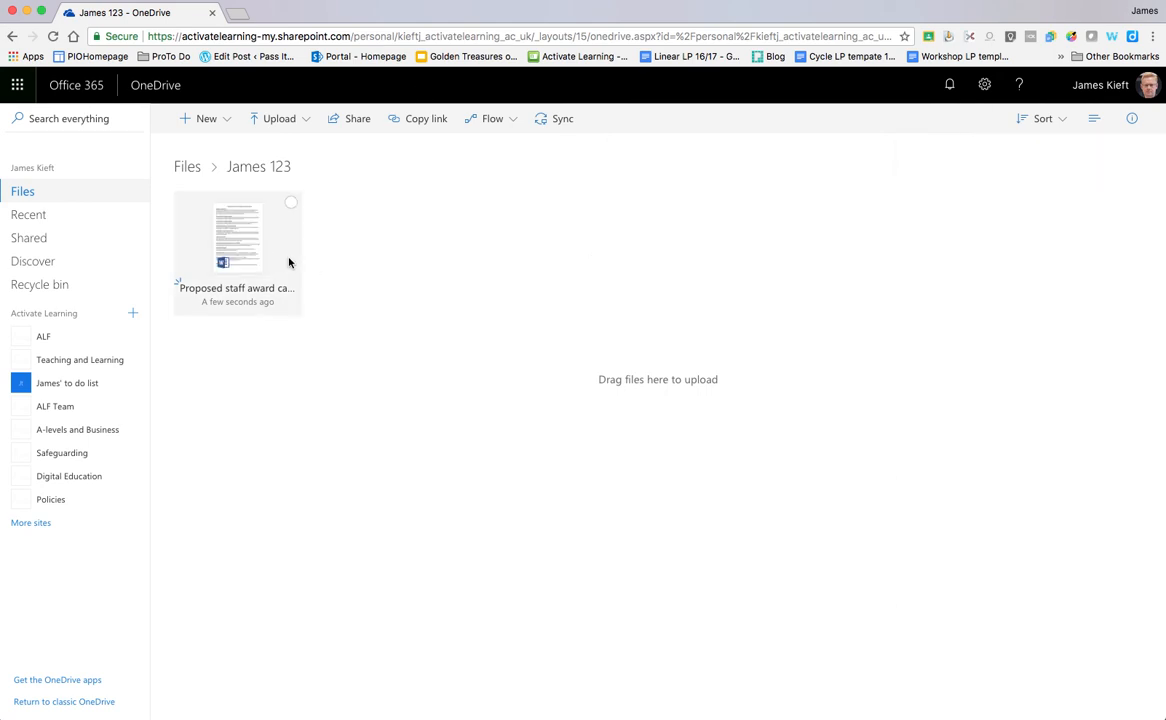
pyautogui.moveTo(236, 288)
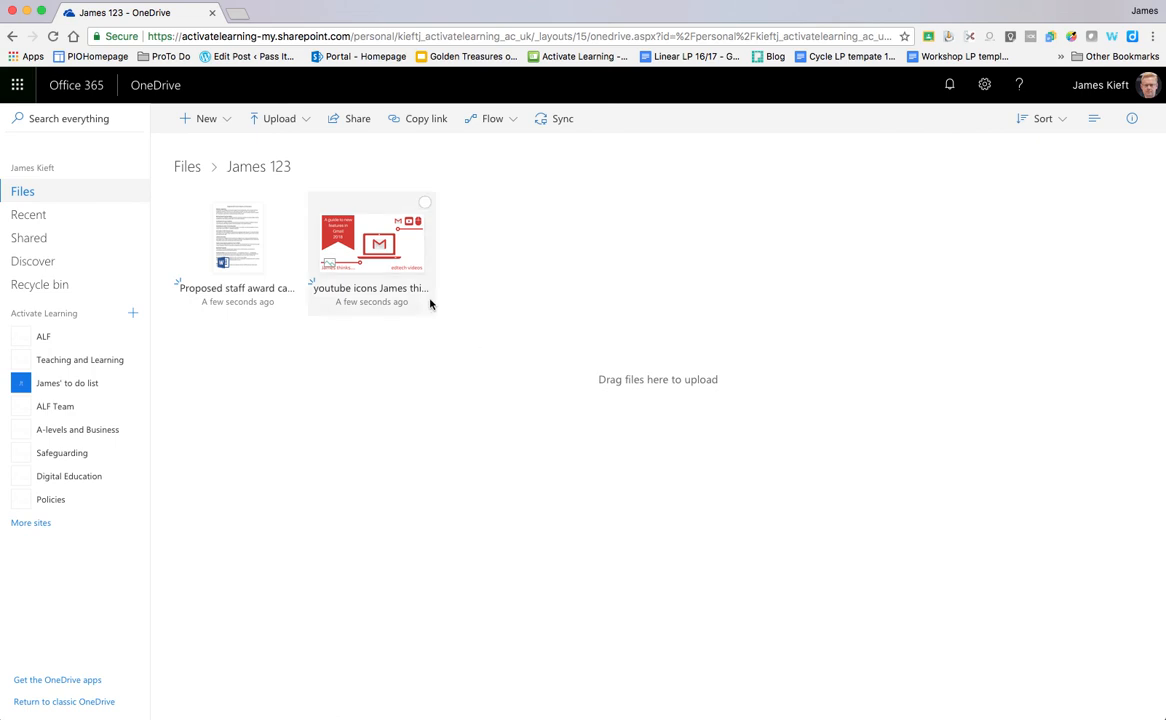
pyautogui.click(372, 240)
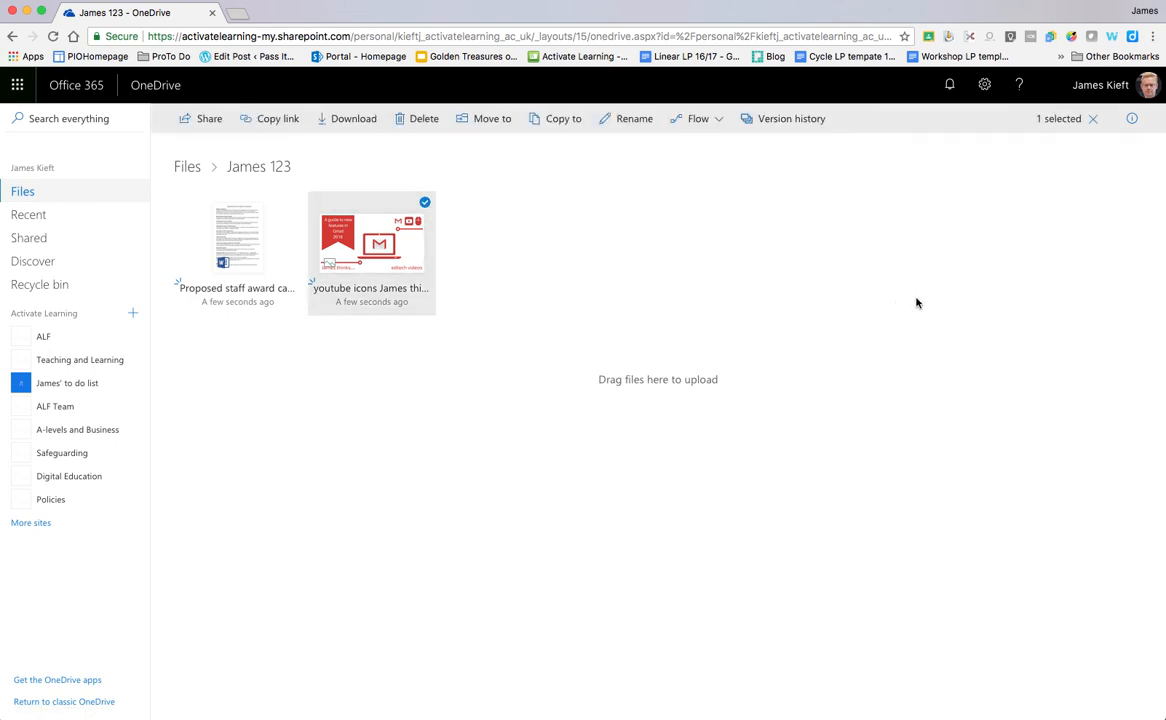
pyautogui.click(1132, 118)
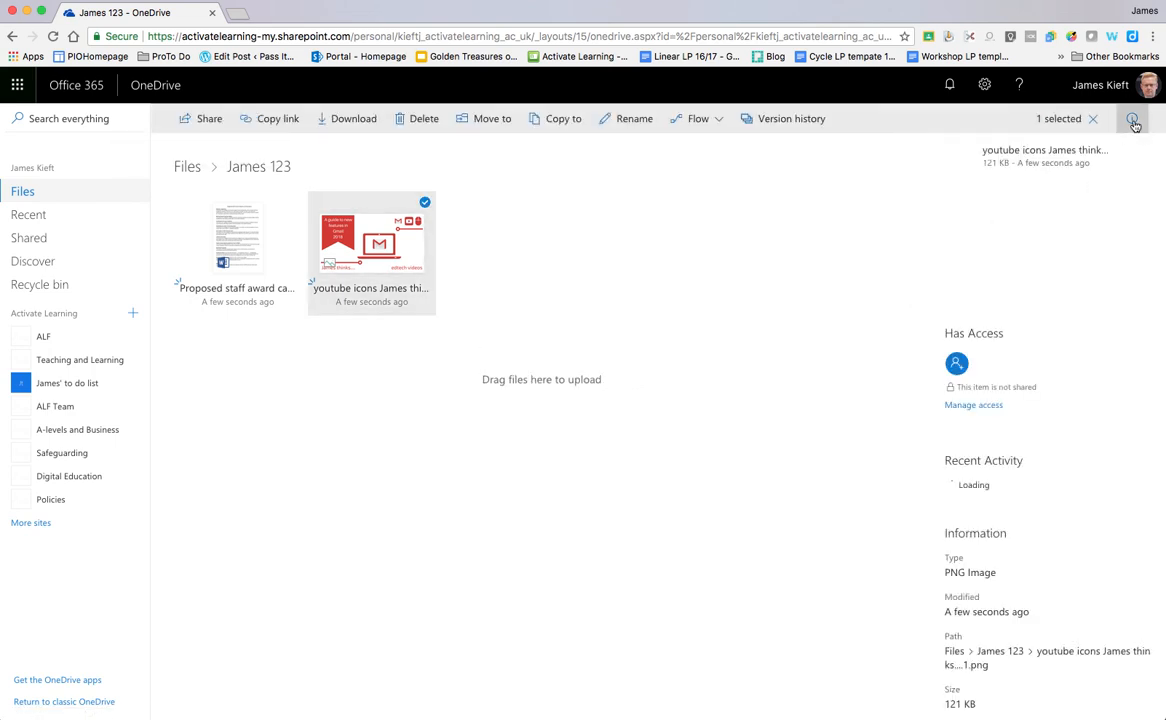
pyautogui.click(1132, 118)
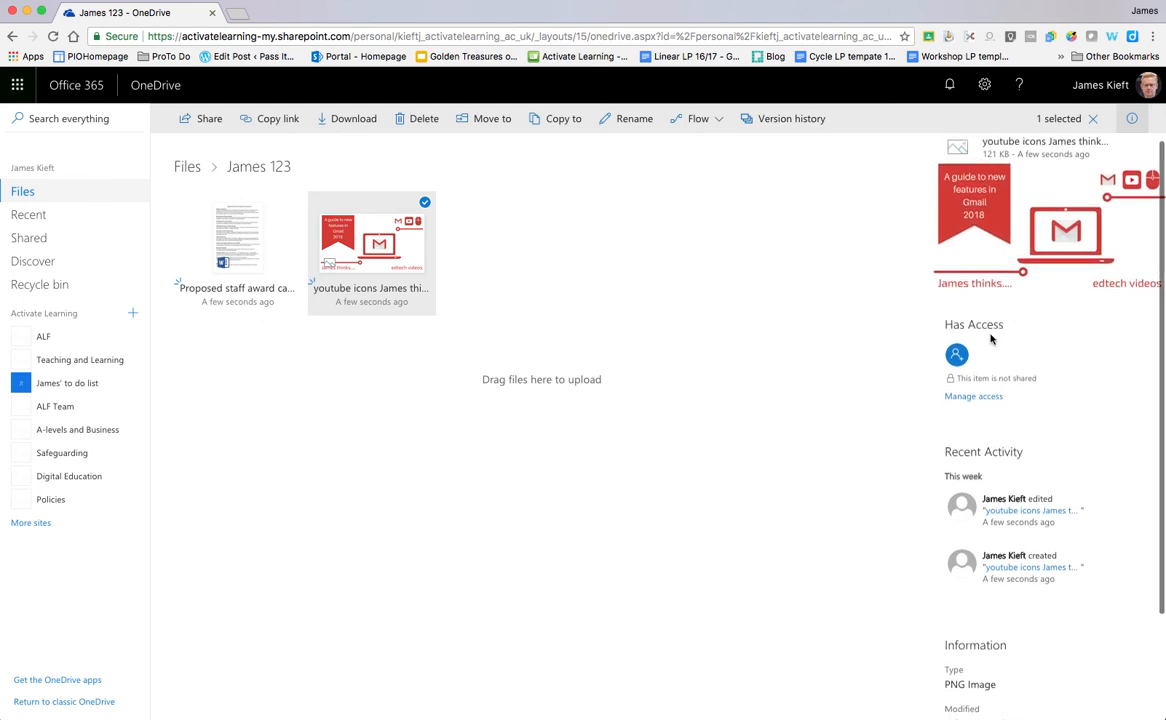
pyautogui.moveTo(1016, 360)
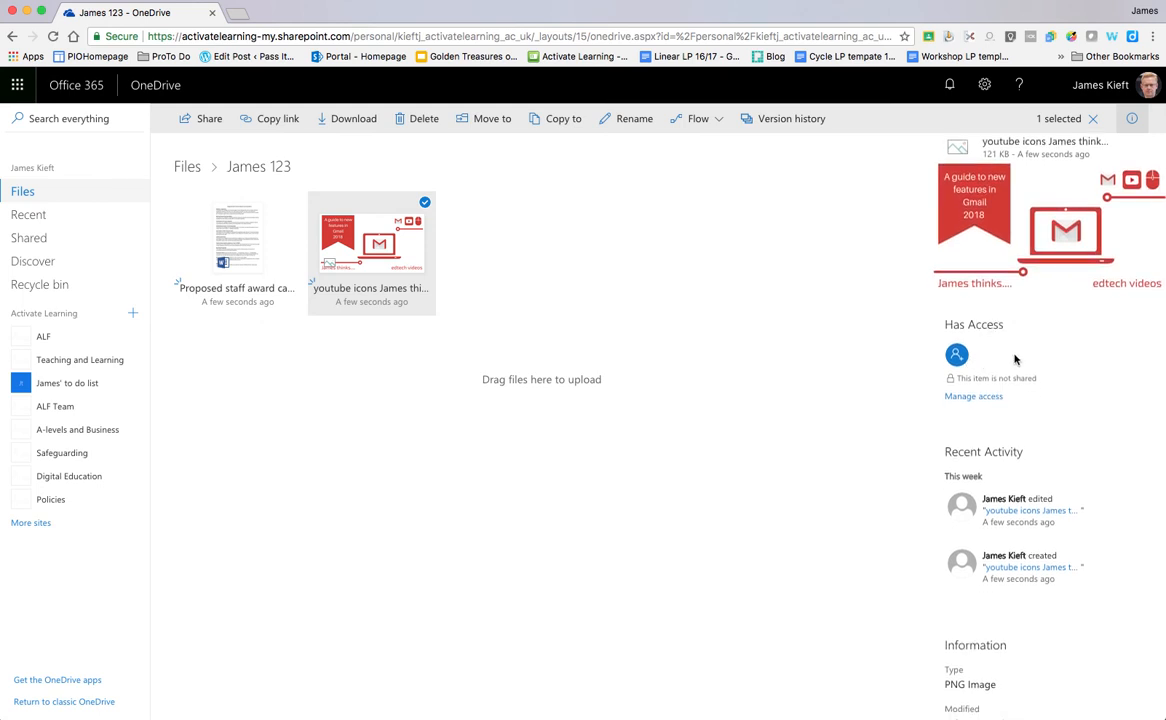
pyautogui.scroll(-3)
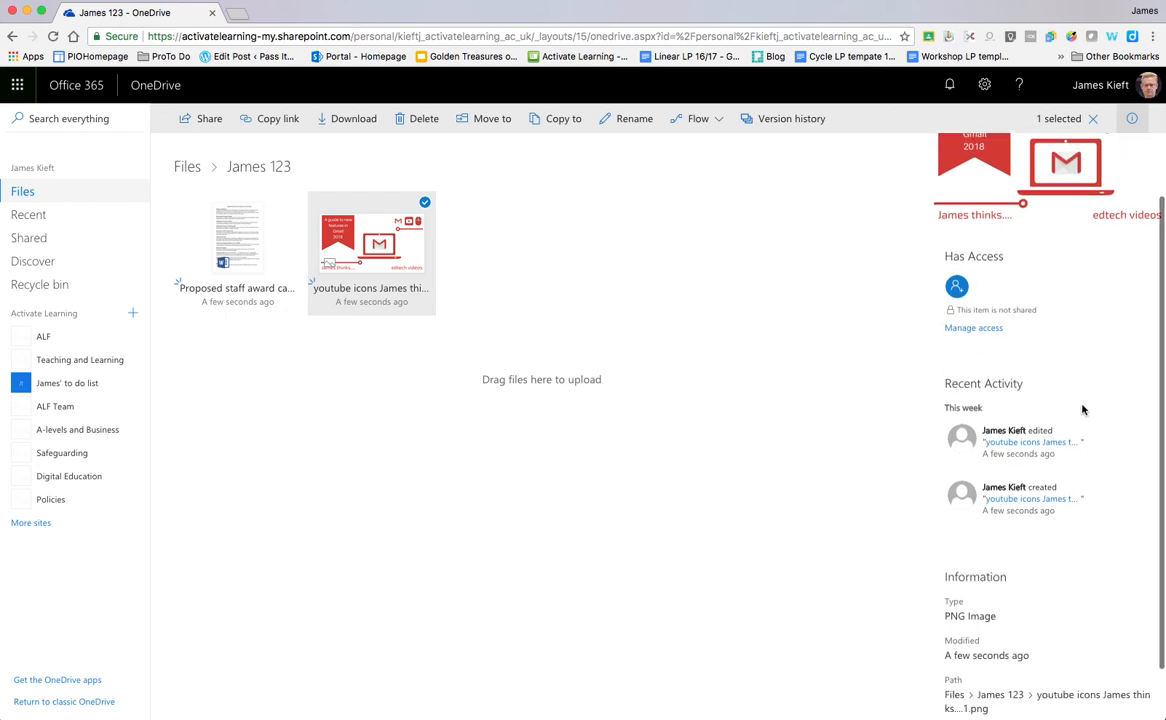
pyautogui.scroll(-3)
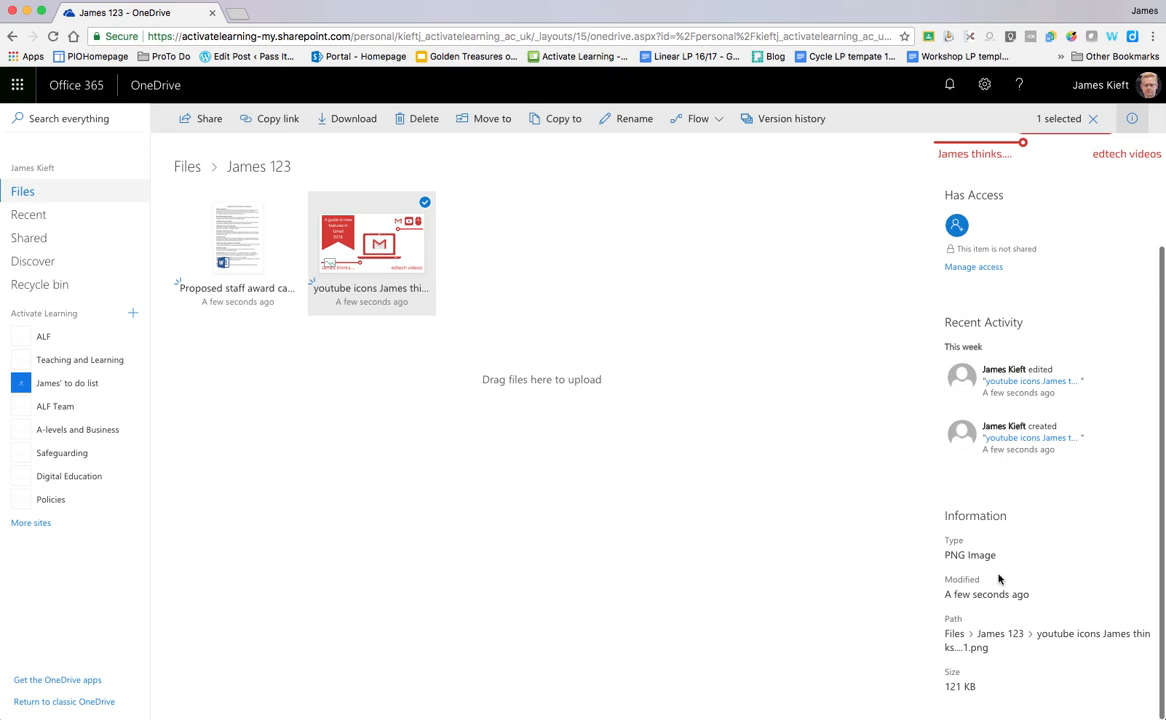
pyautogui.moveTo(944, 698)
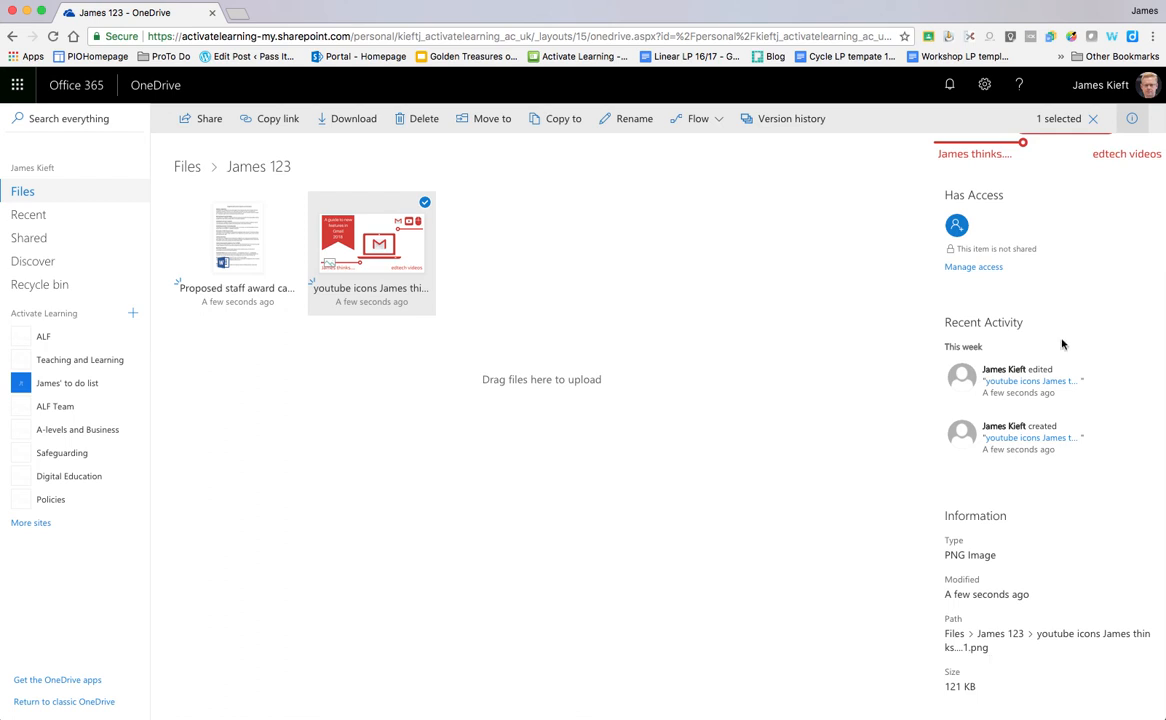
pyautogui.click(1132, 118)
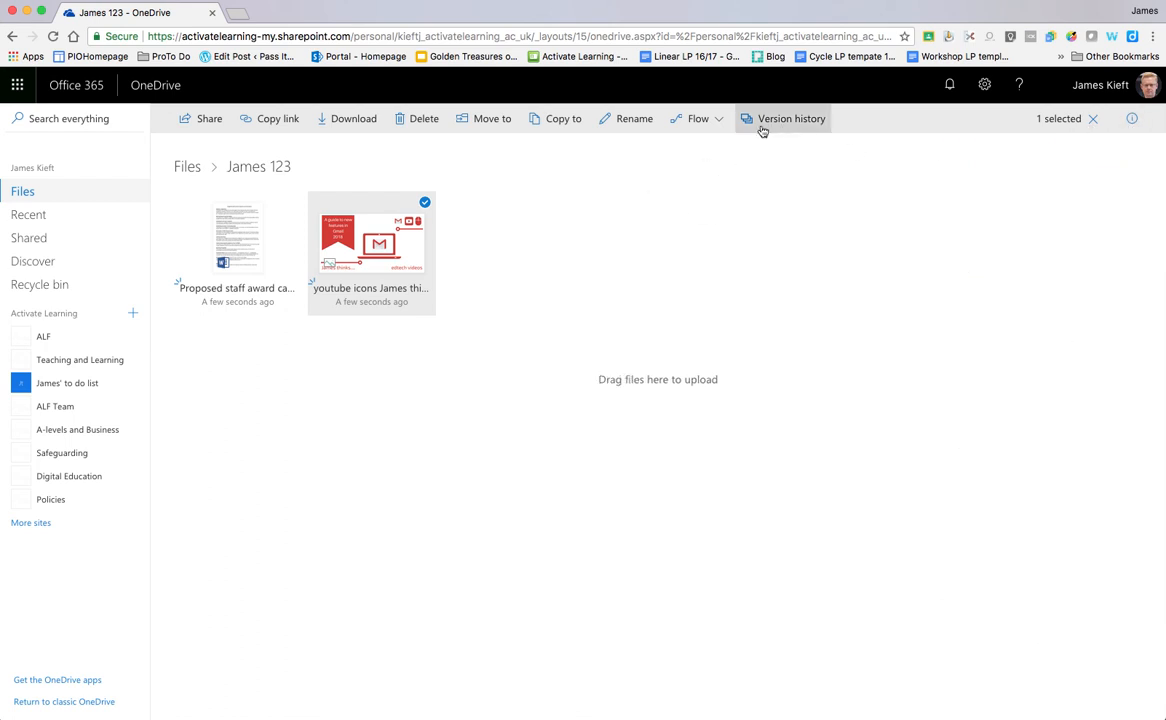
pyautogui.moveTo(492, 302)
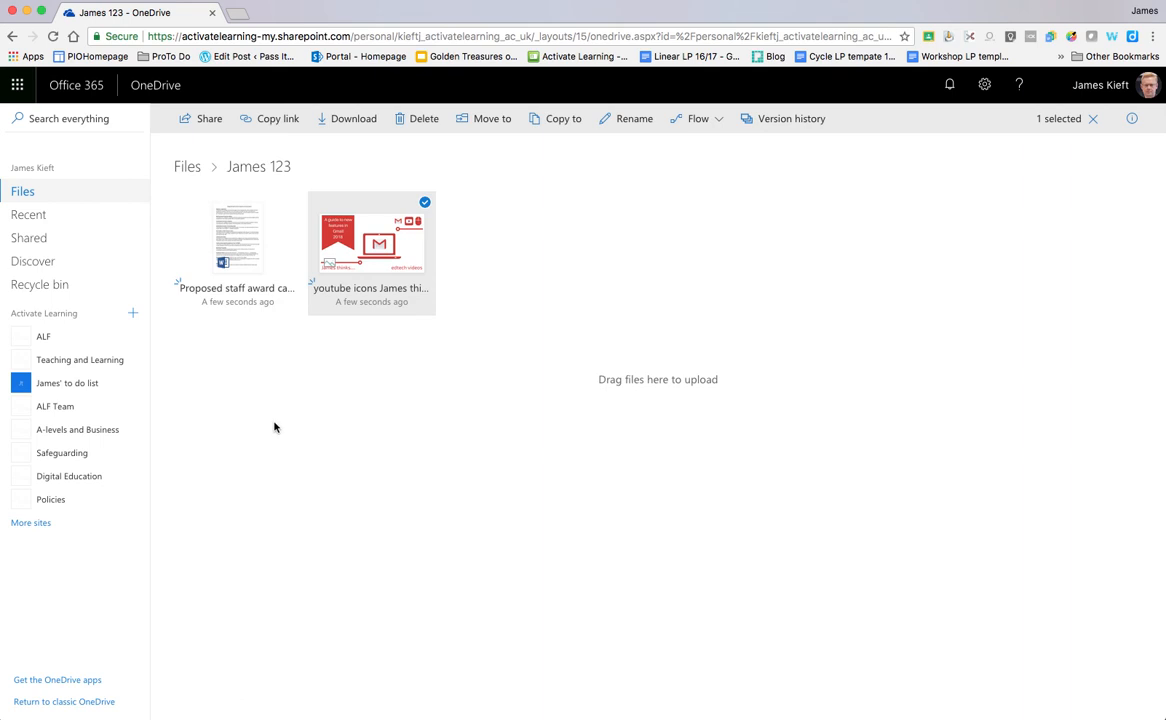
pyautogui.moveTo(248, 240)
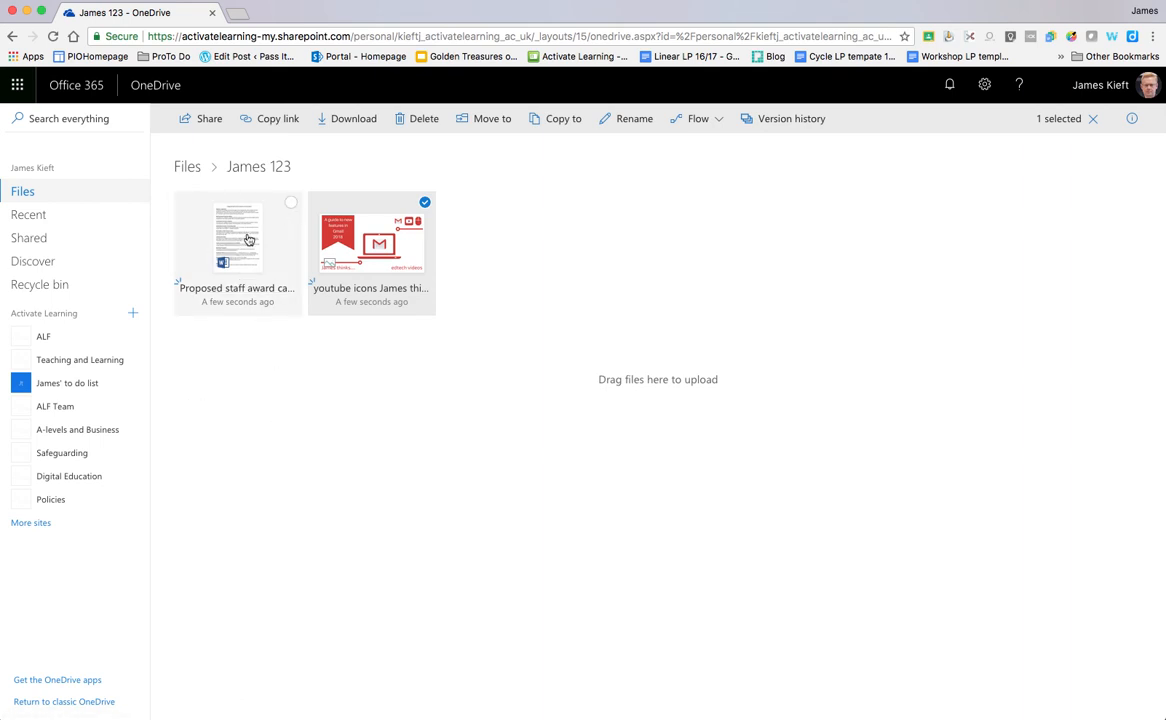
pyautogui.moveTo(238, 240)
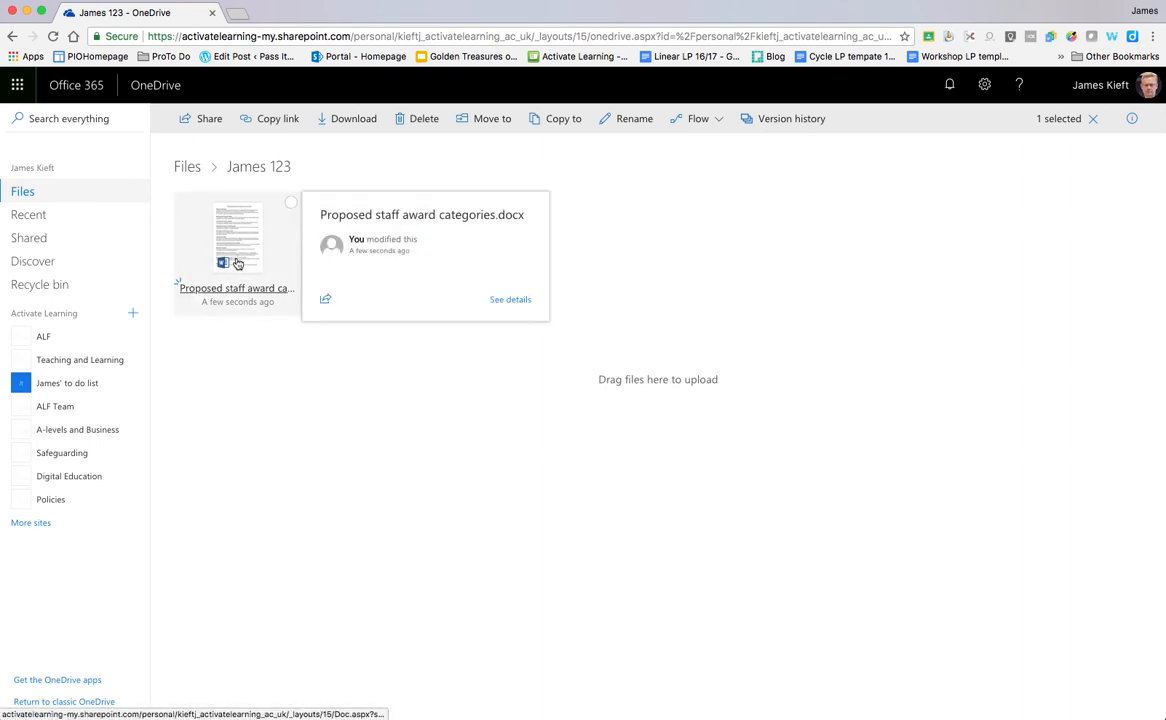
pyautogui.click(236, 288)
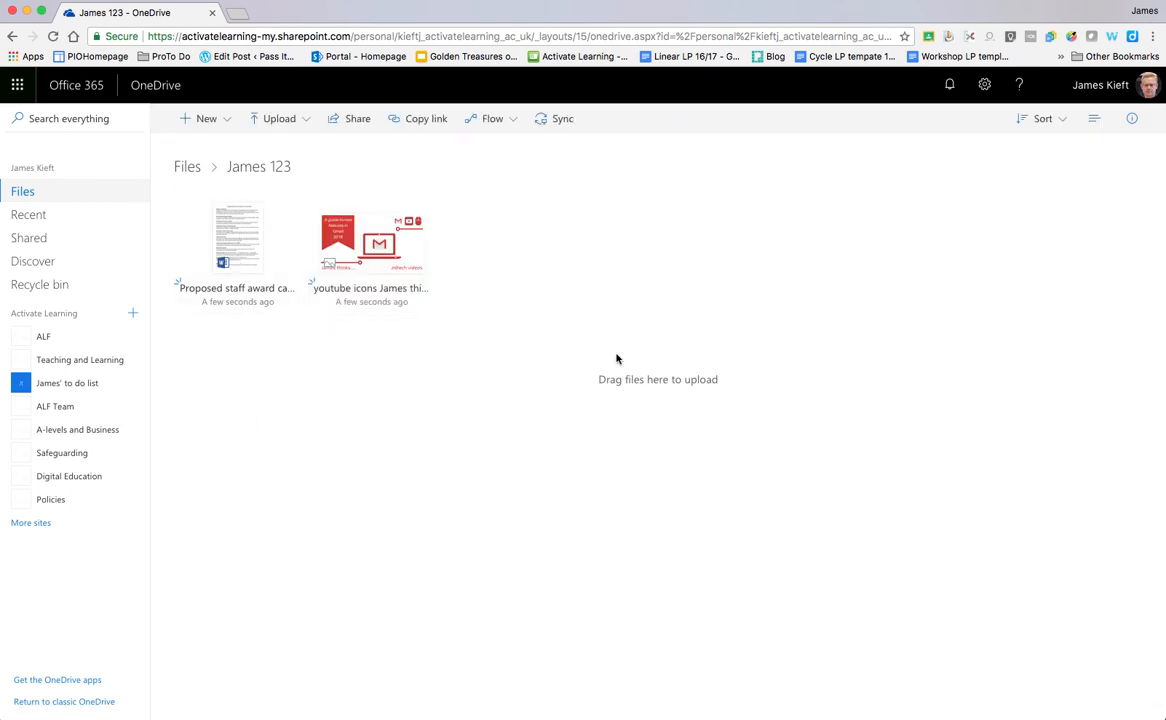
pyautogui.moveTo(964, 264)
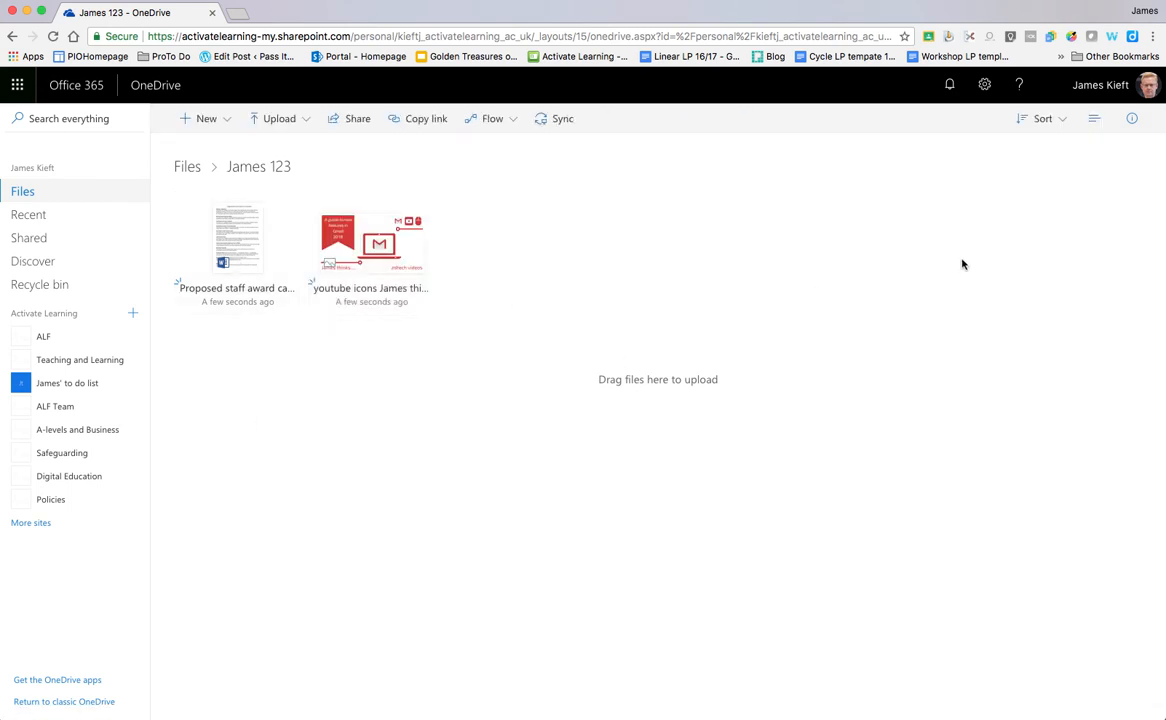
pyautogui.moveTo(64, 360)
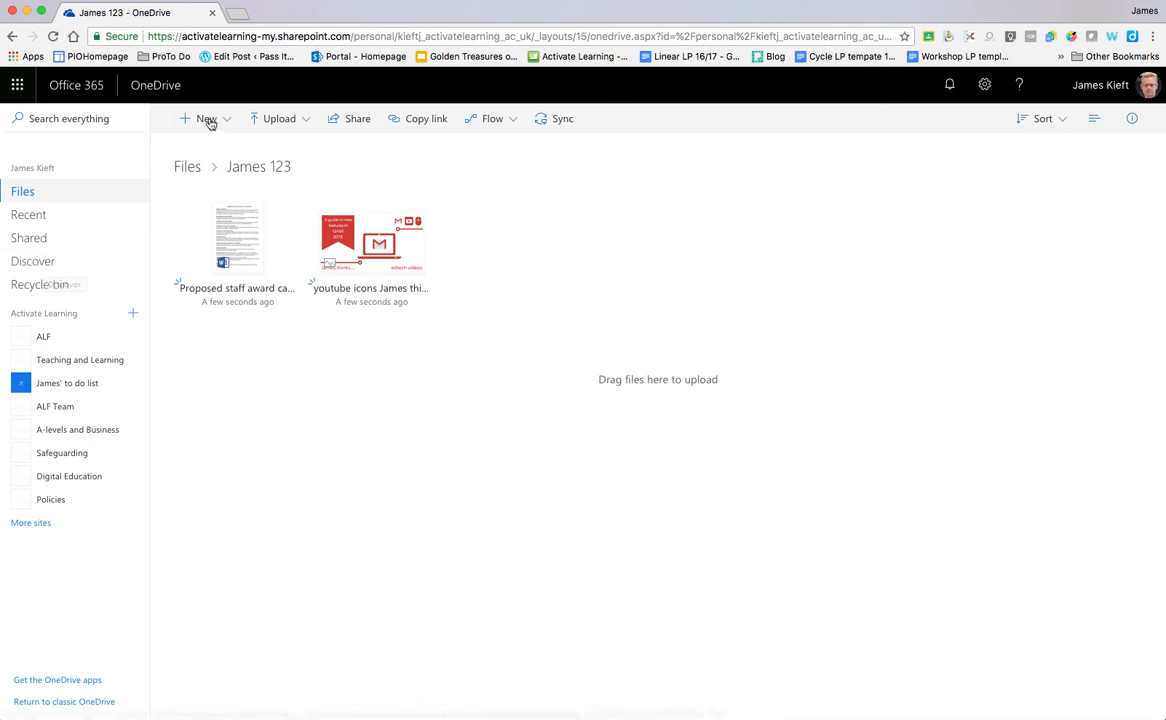
pyautogui.moveTo(206, 118)
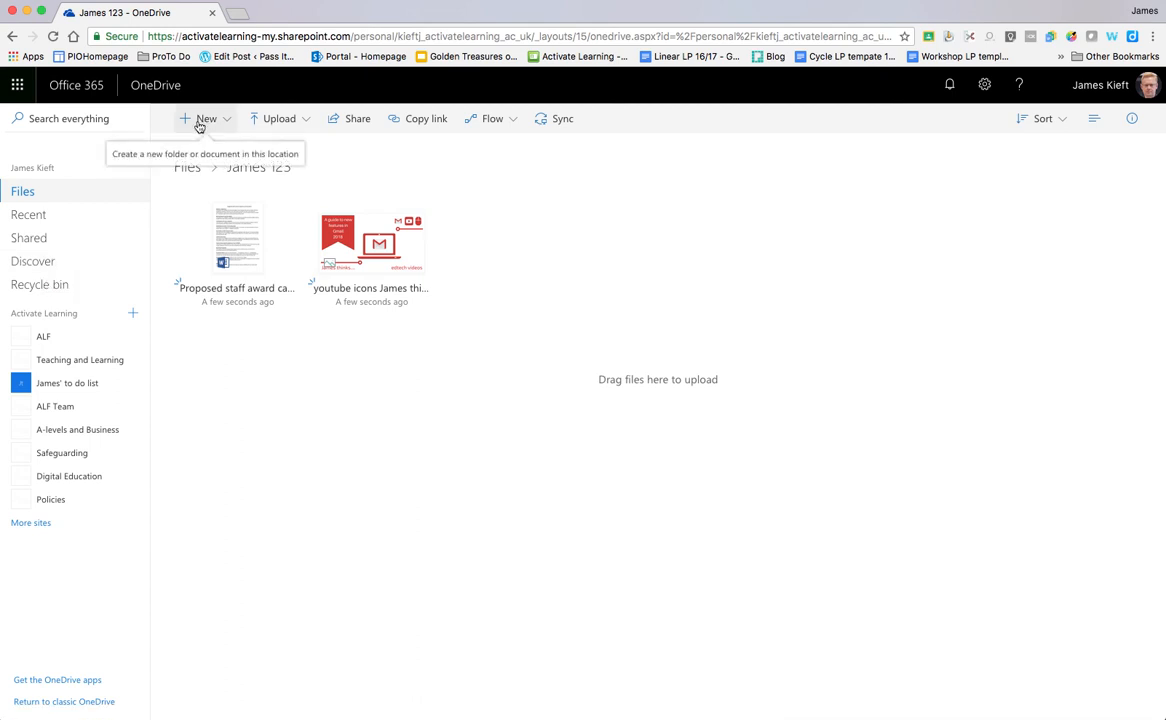
pyautogui.moveTo(278, 118)
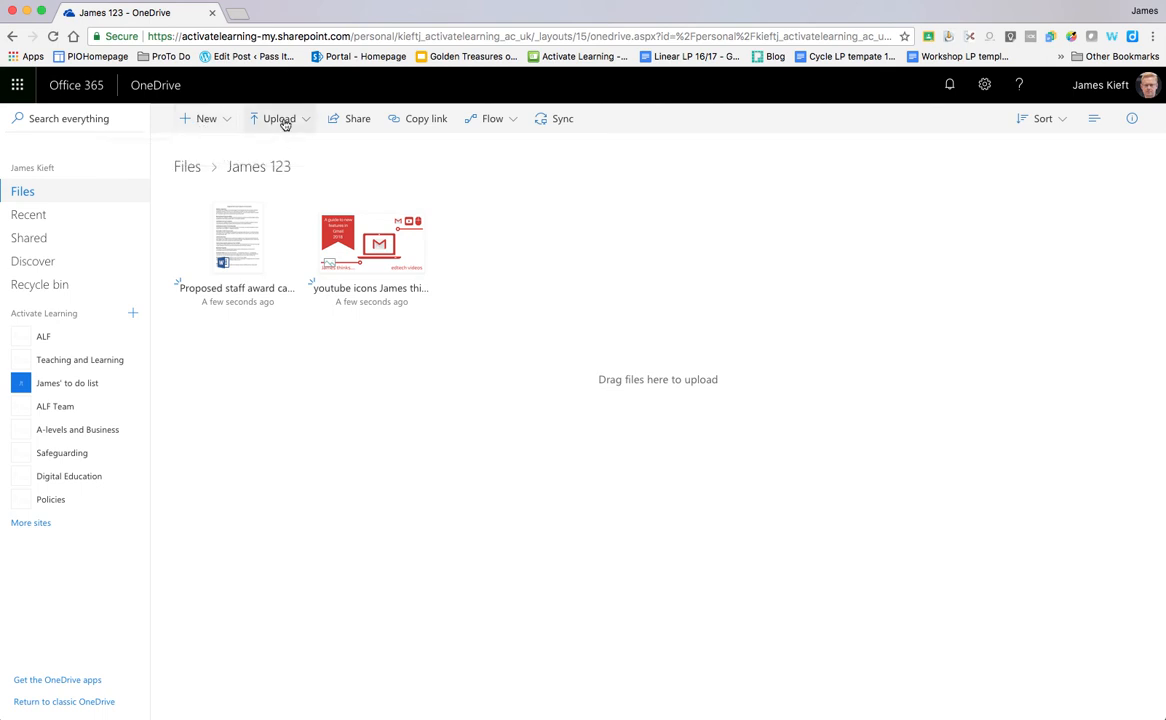
pyautogui.moveTo(278, 118)
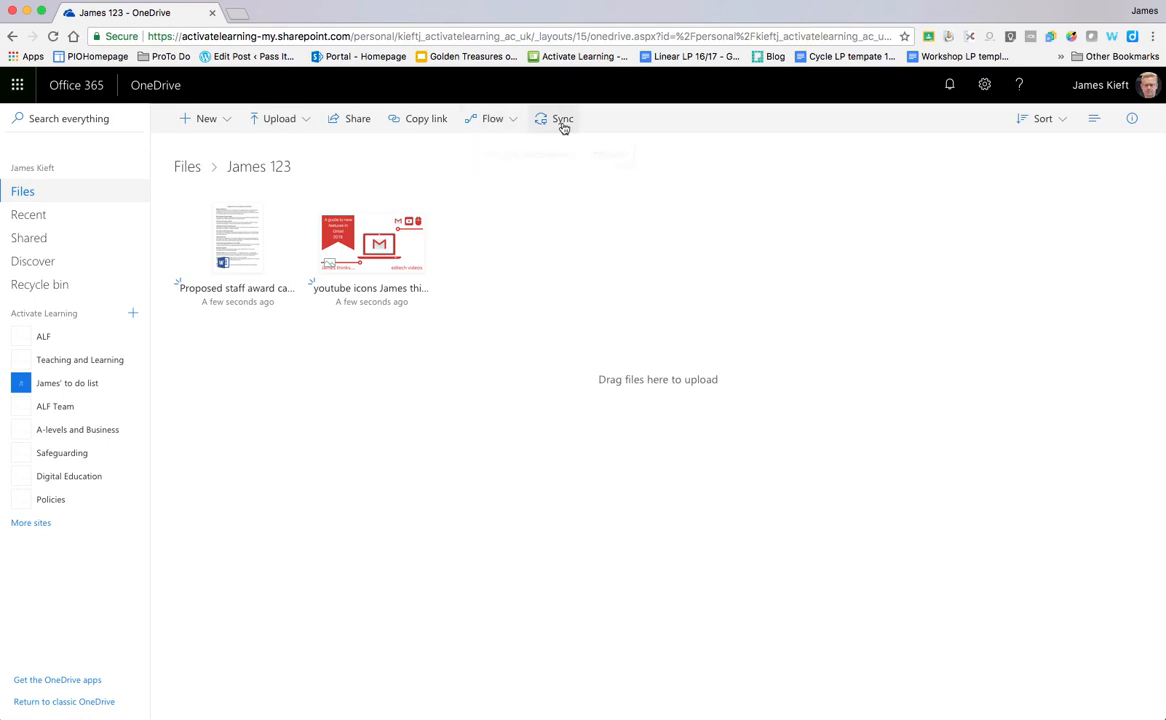
pyautogui.moveTo(564, 118)
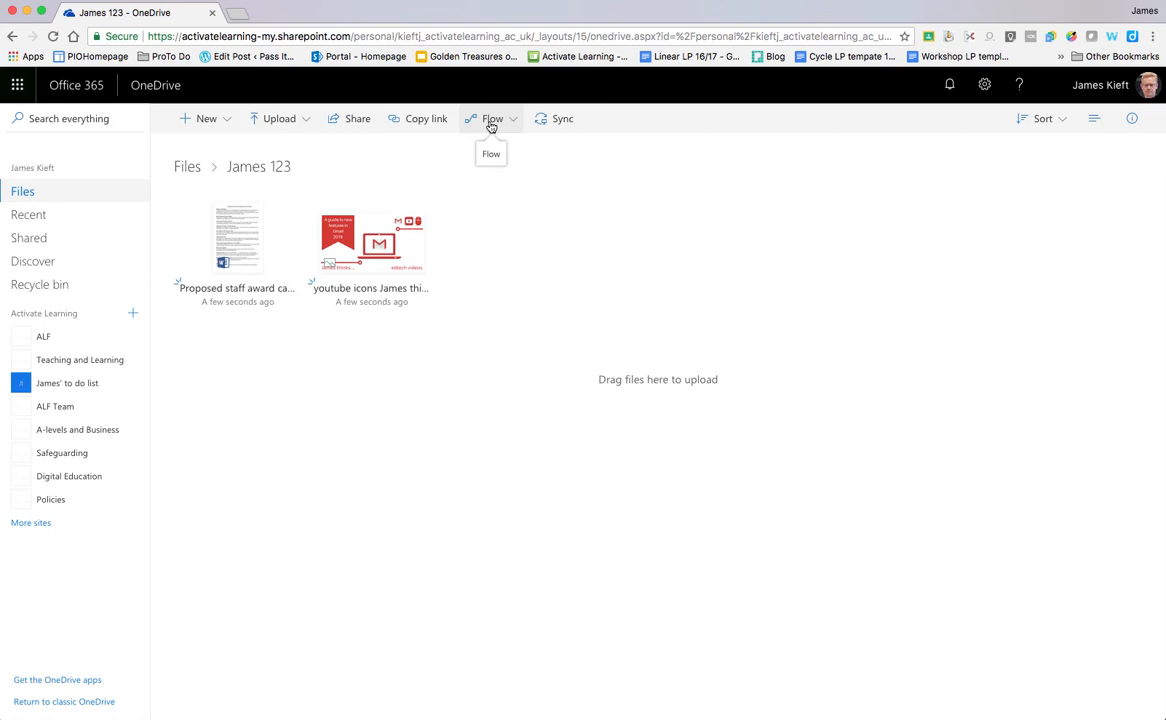
pyautogui.moveTo(646, 218)
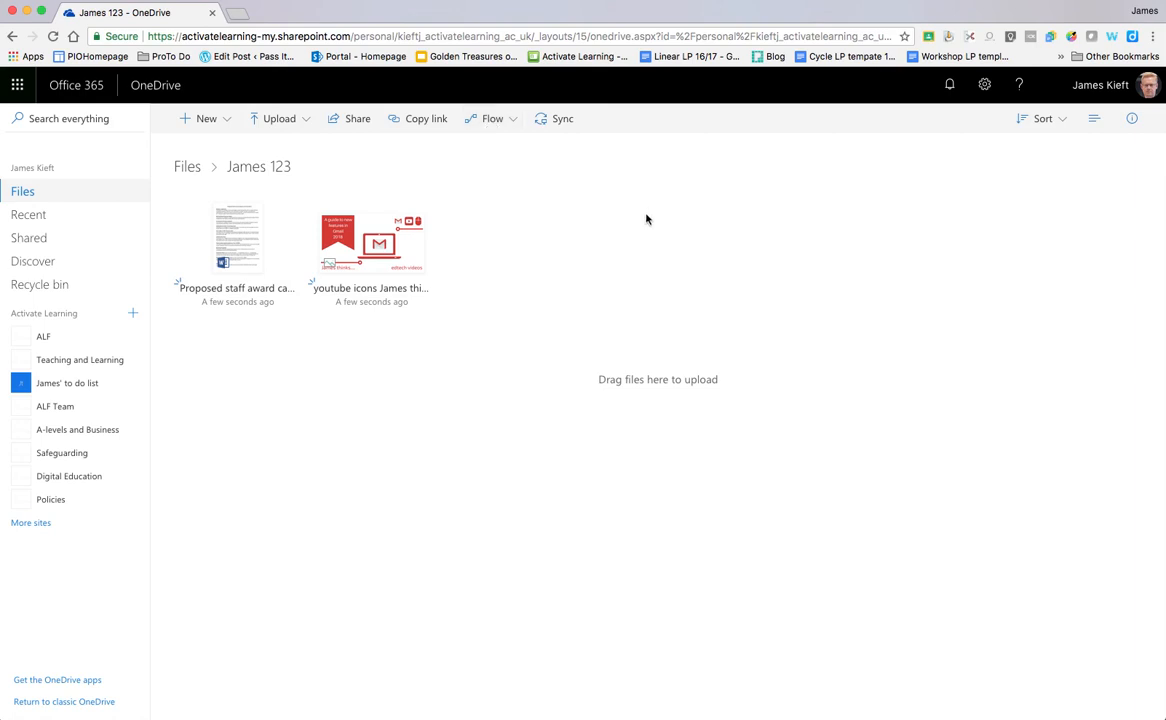
pyautogui.moveTo(644, 234)
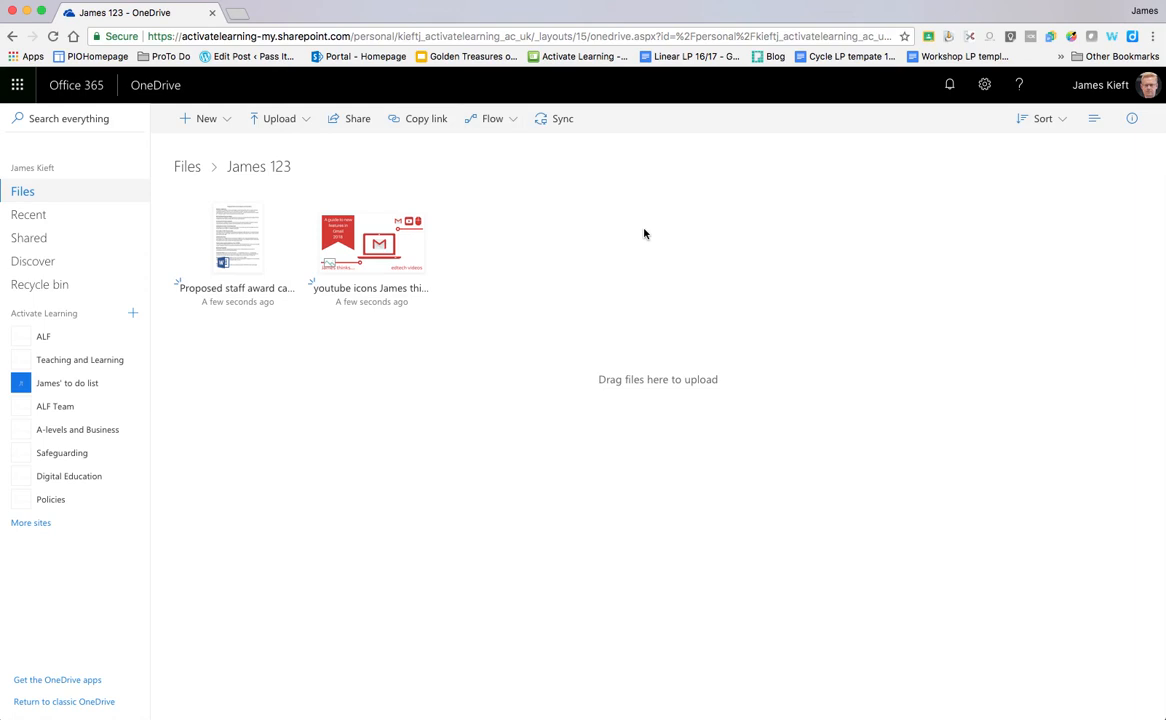